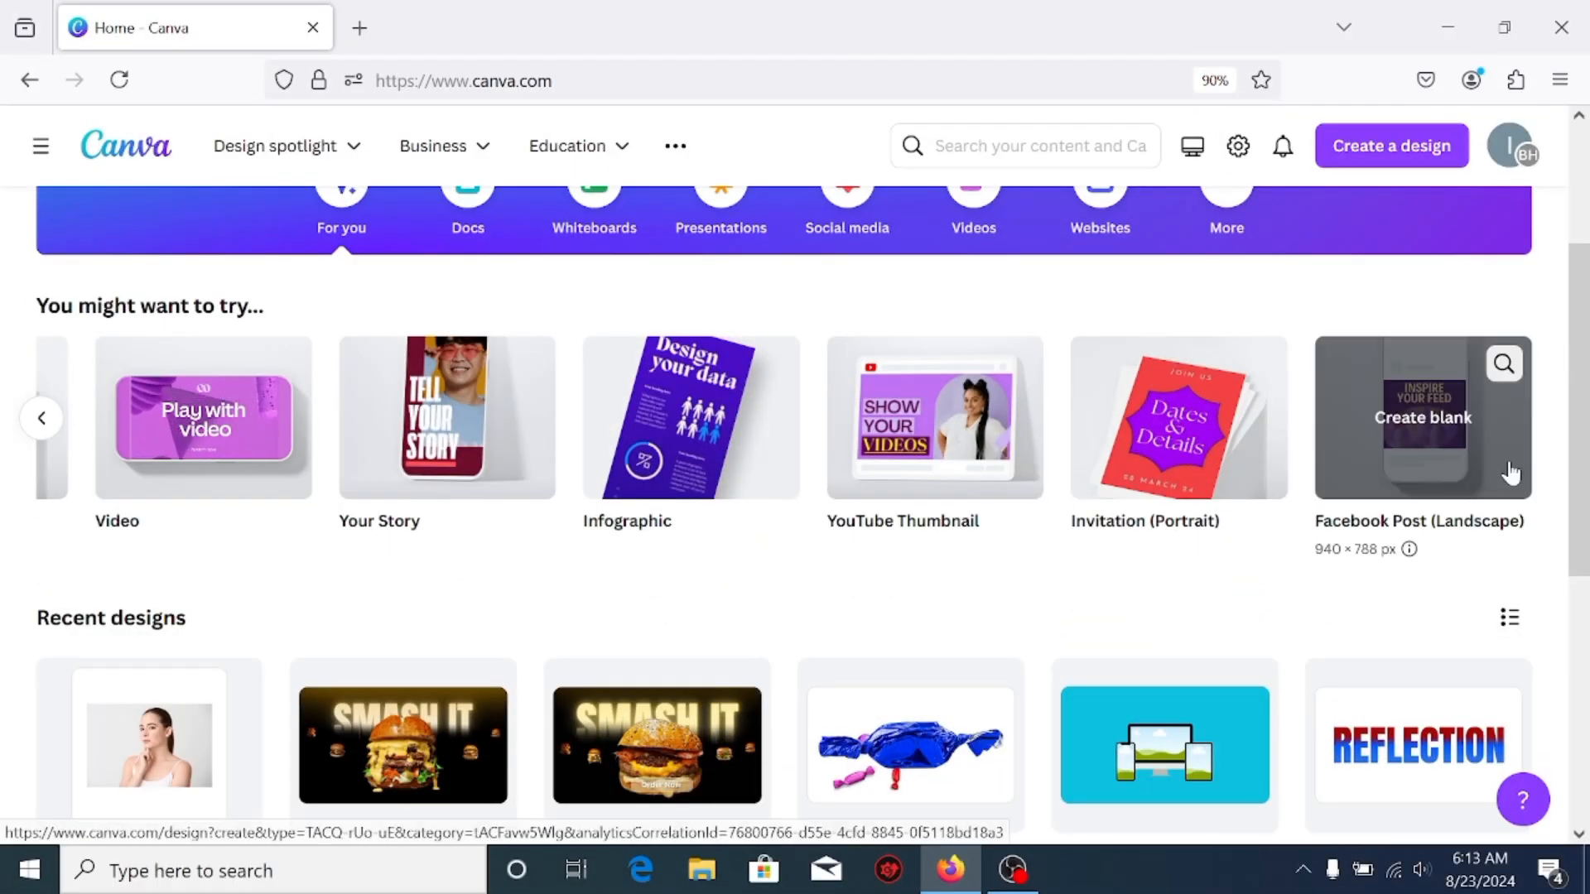
{"action": "mouse_move", "coordinate": [1295, 203]}
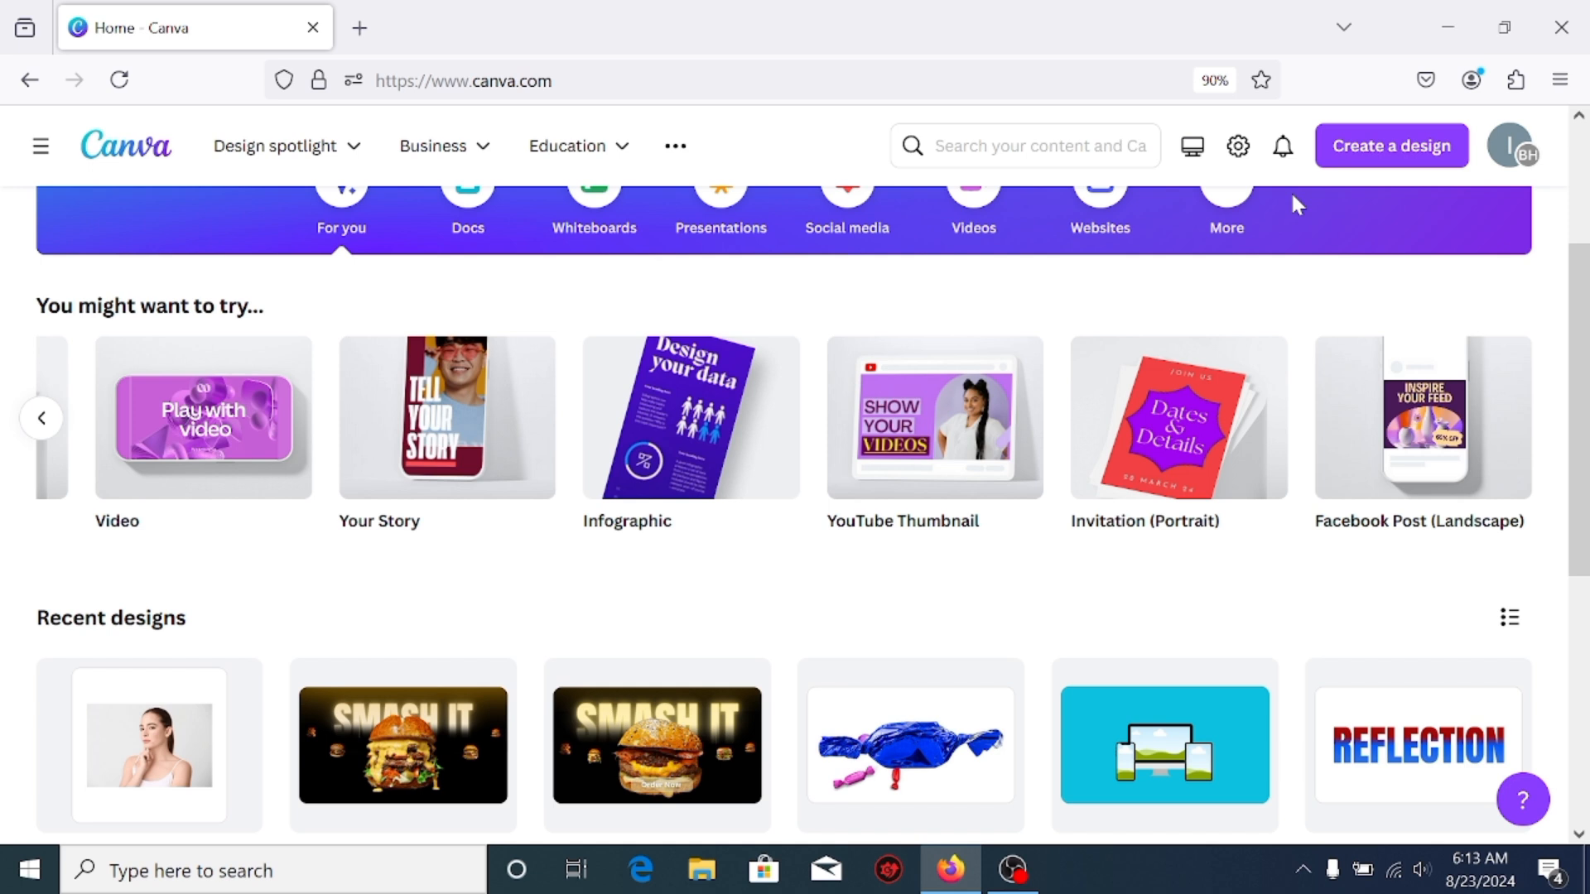
- Create a new blank Instagram Post (Square) design from the Create a design menu
{"action": "left_click", "coordinate": [1014, 146]}
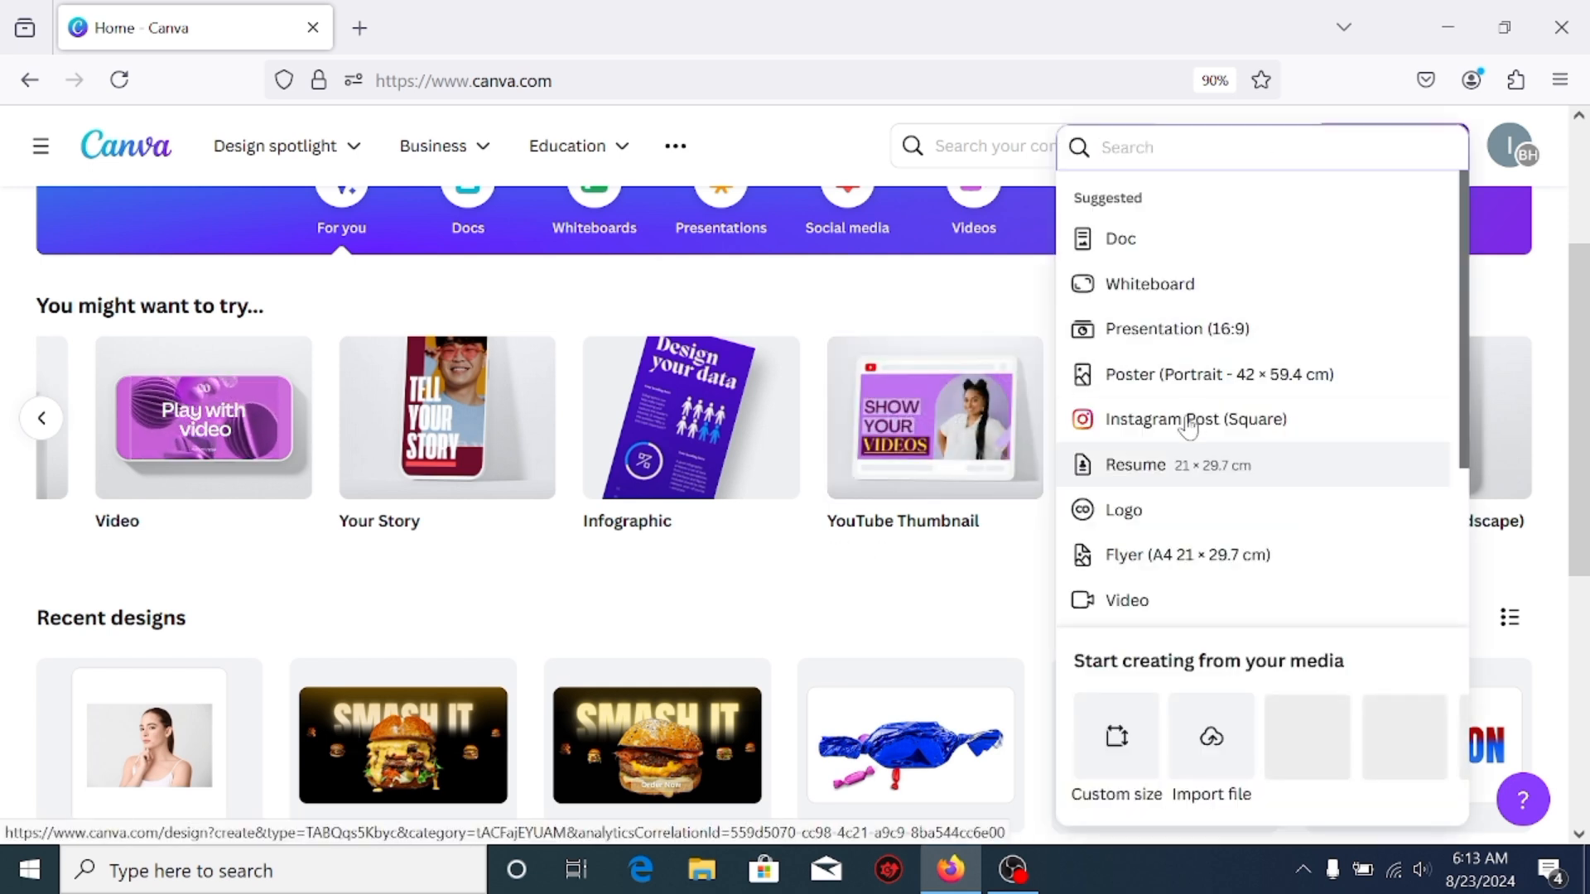
{"action": "left_click", "coordinate": [1194, 419]}
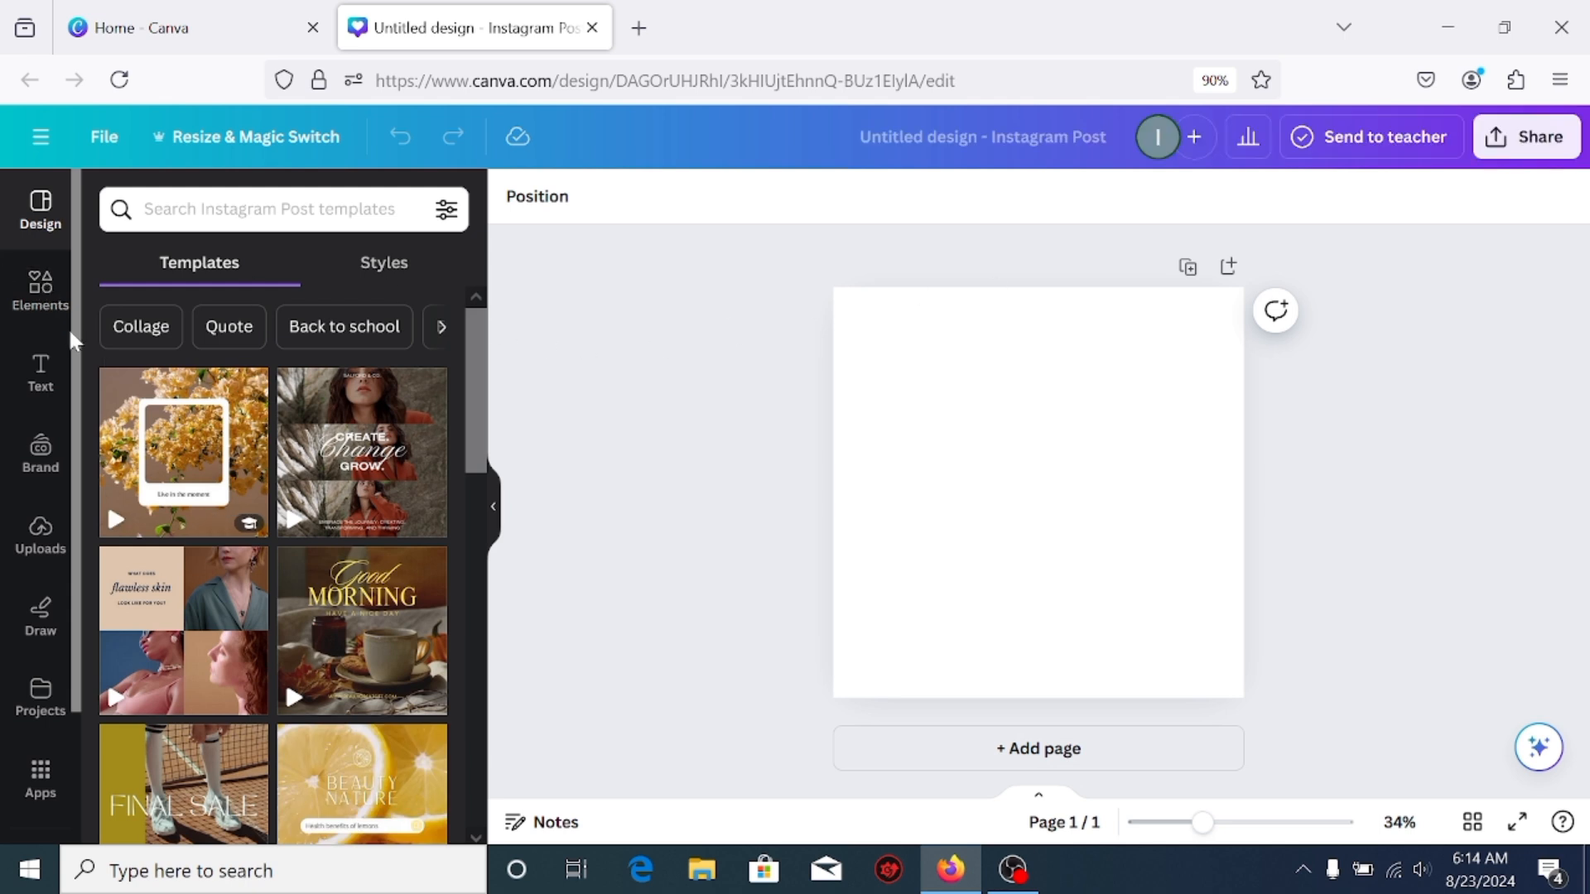
- Add the woman's portrait from Recently used and set it as the page background
{"action": "left_click", "coordinate": [40, 292]}
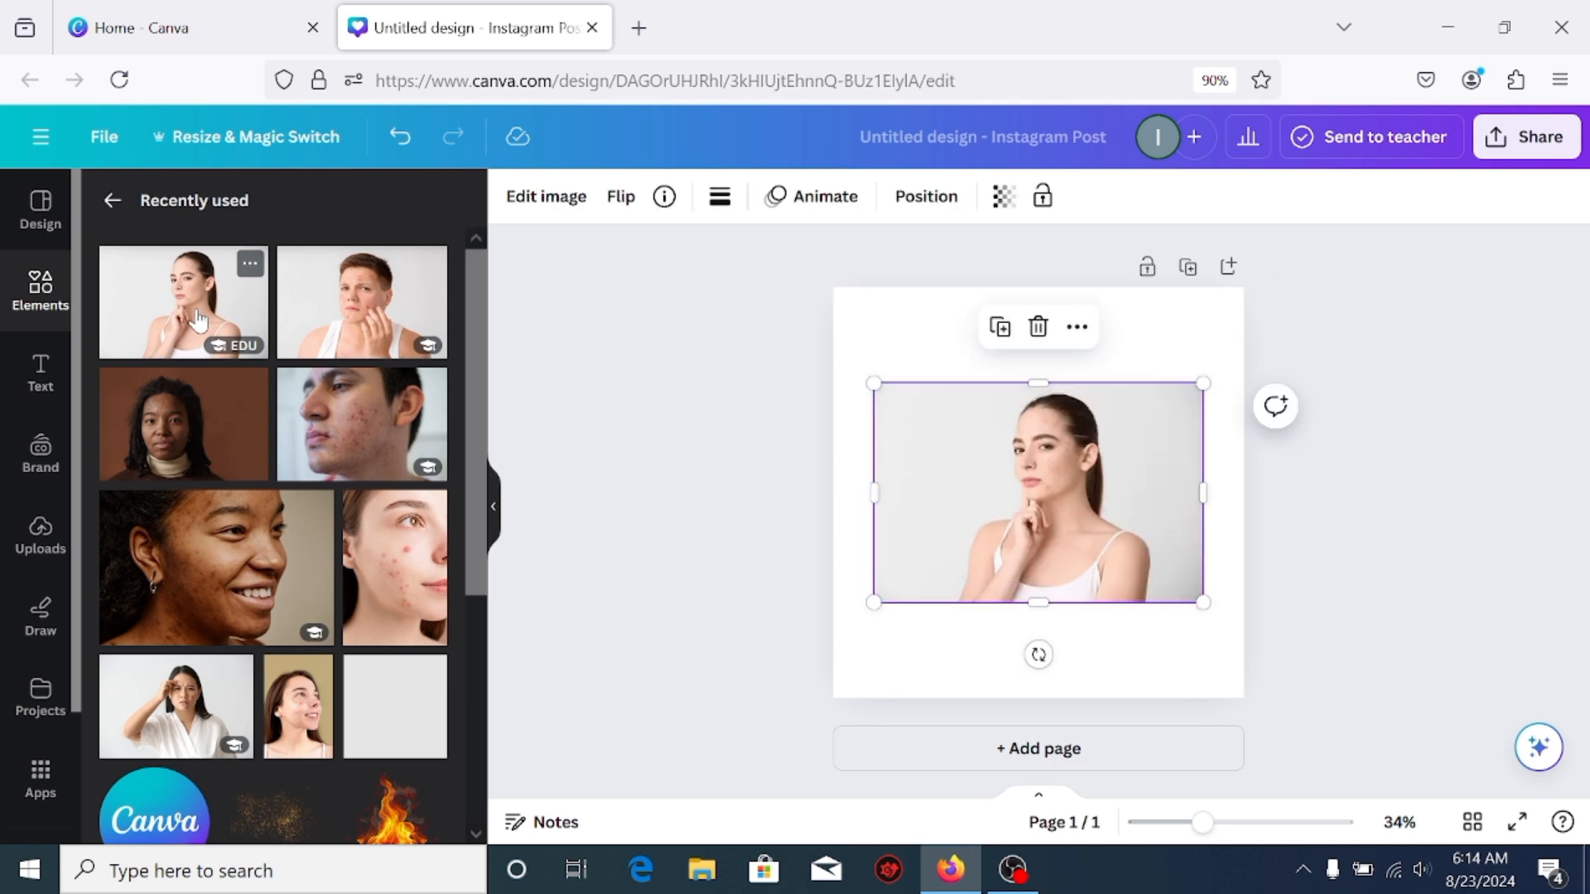
{"action": "mouse_move", "coordinate": [1066, 320]}
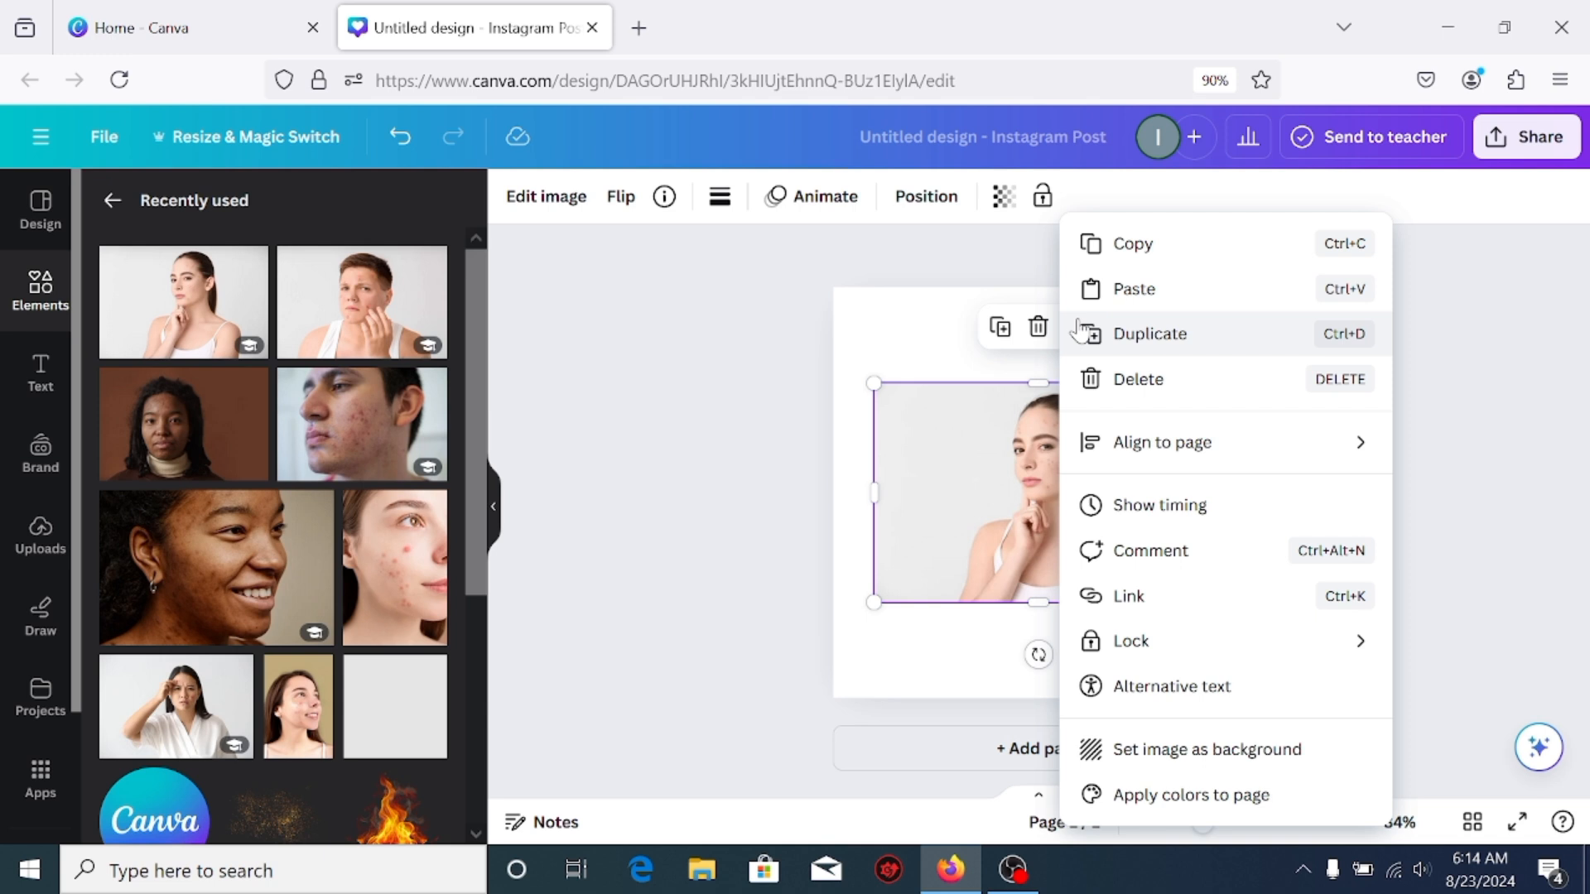
{"action": "mouse_move", "coordinate": [1207, 749]}
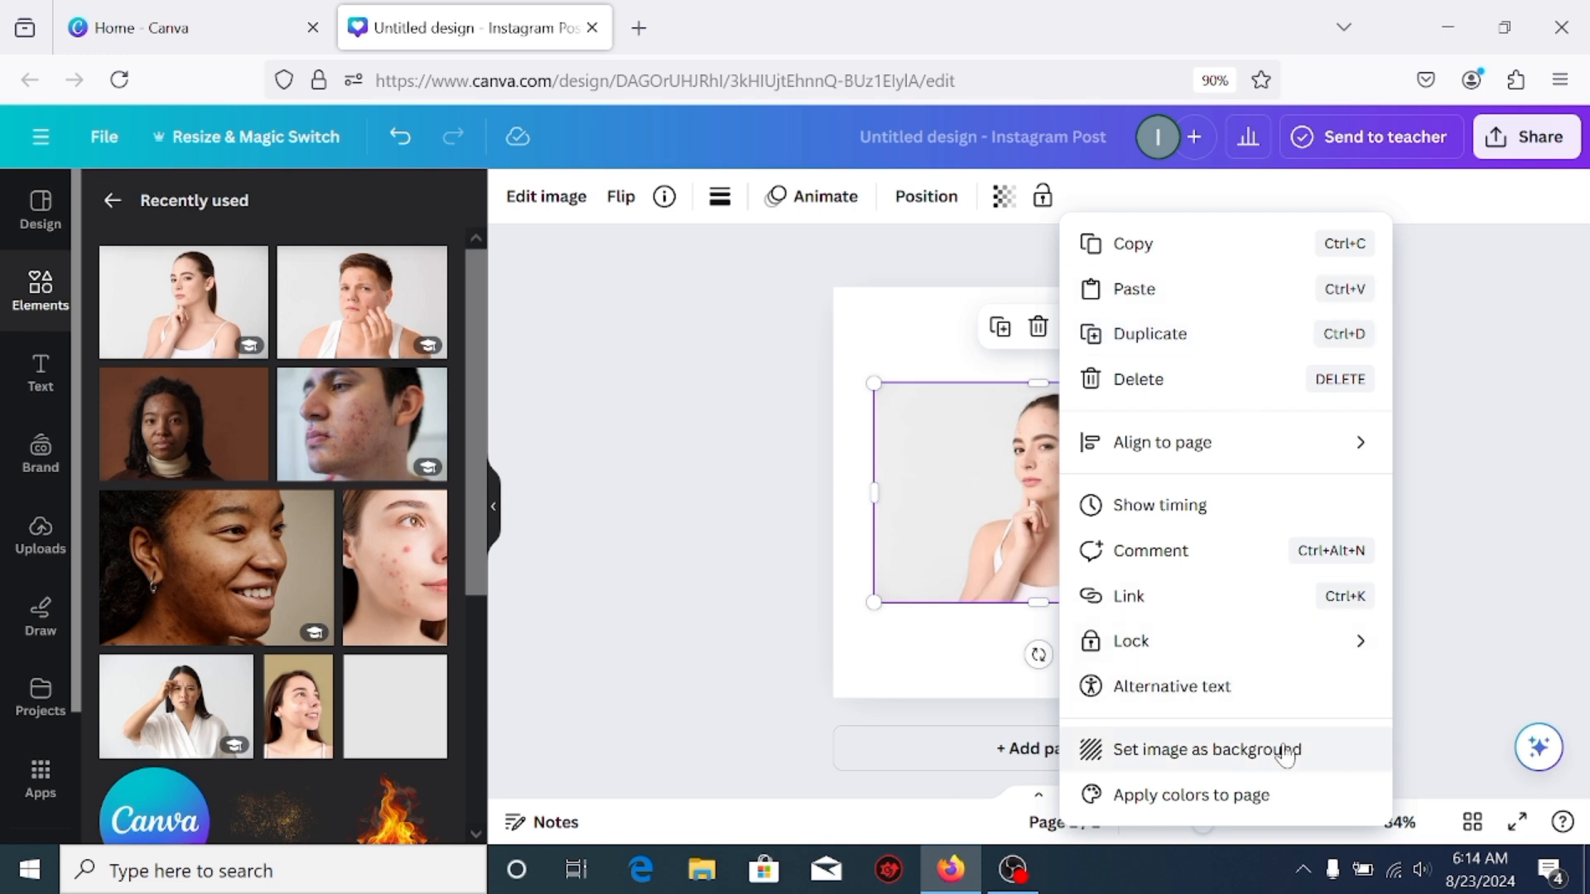
{"action": "left_click", "coordinate": [1189, 749]}
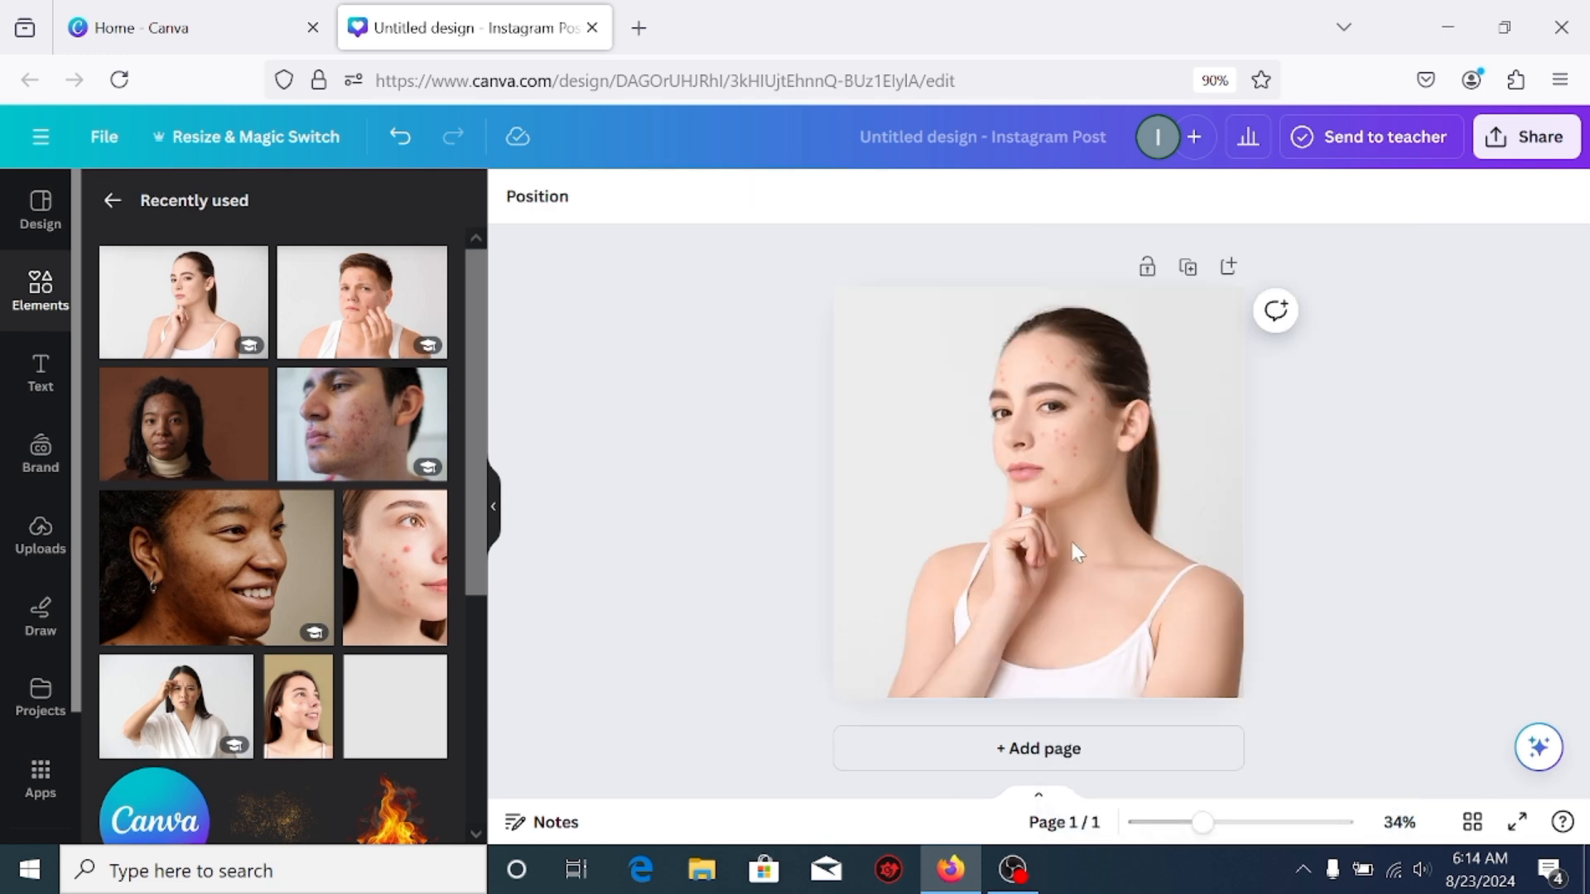
{"action": "left_click", "coordinate": [1038, 497]}
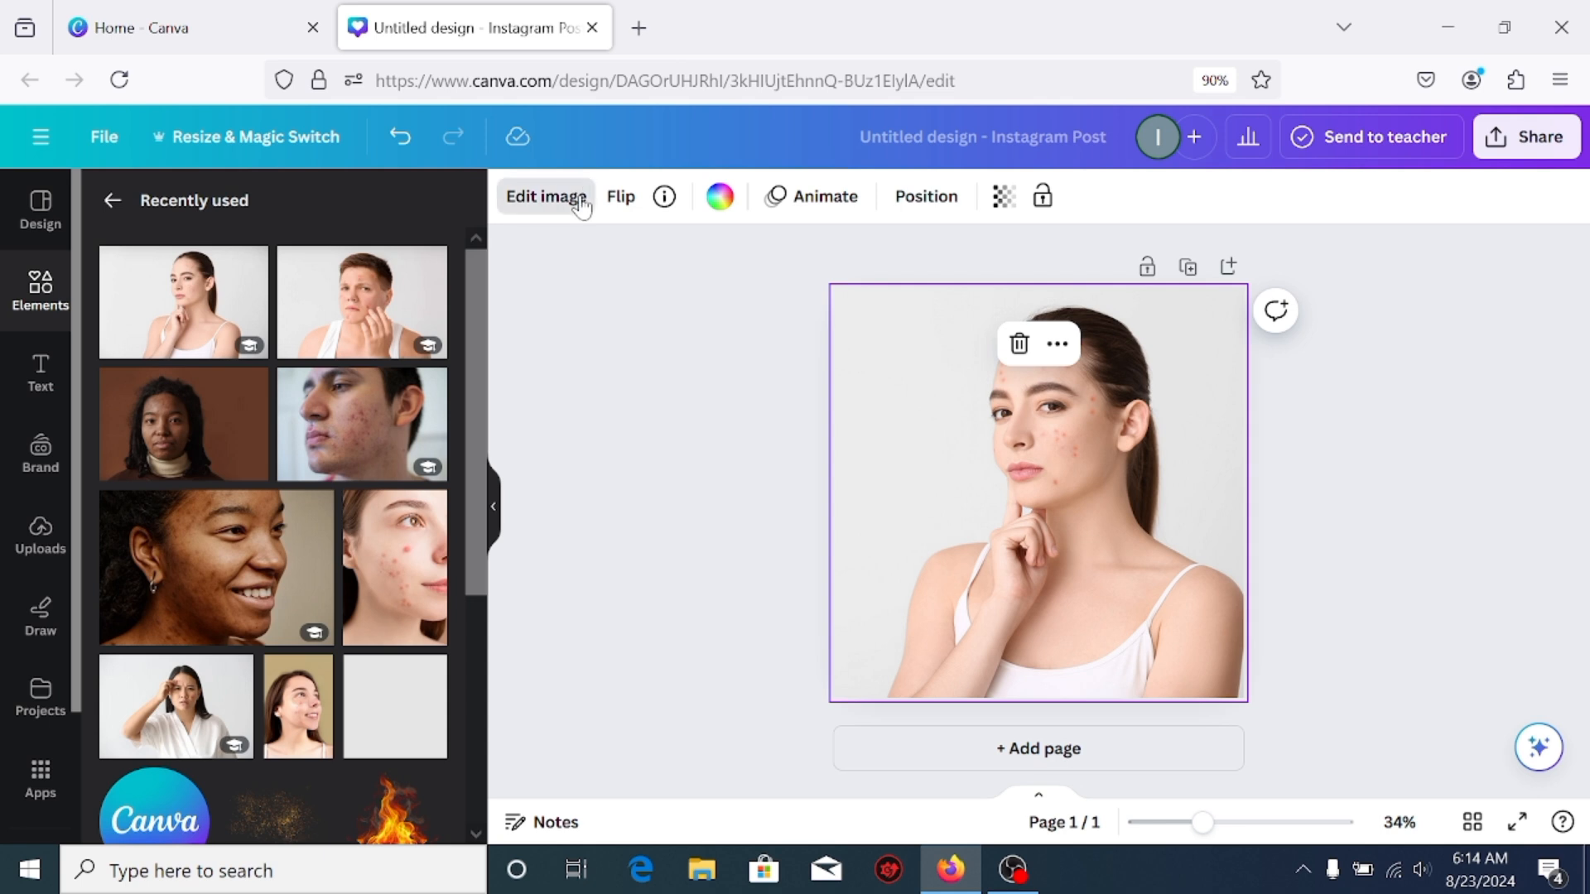
- Use Magic Eraser to brush over the cheek and temple acne spots and erase them
{"action": "left_click", "coordinate": [545, 196]}
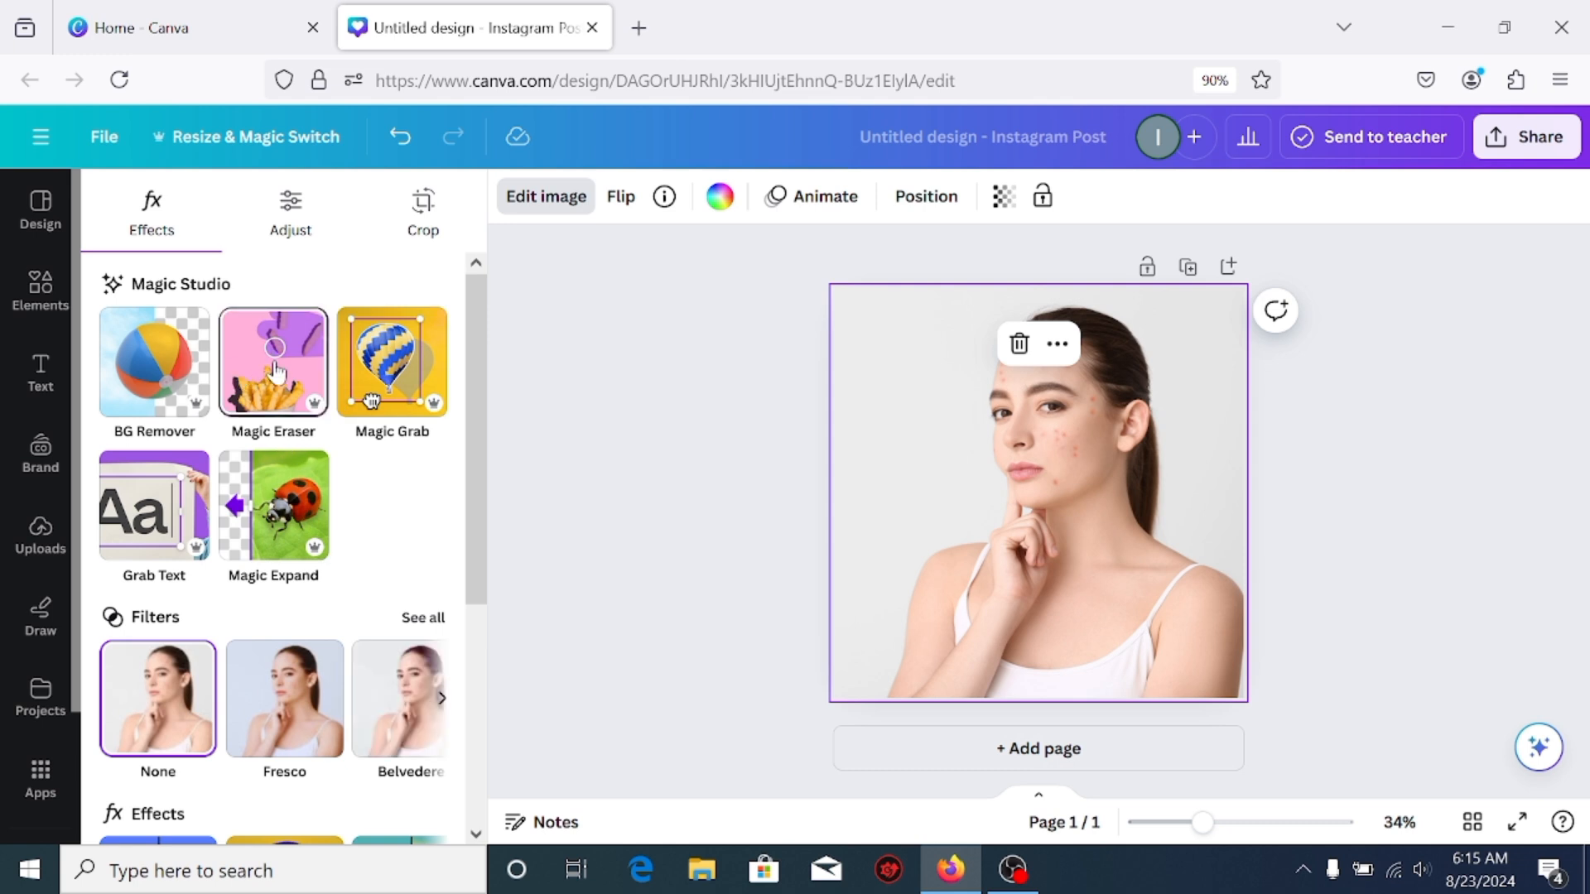
{"action": "left_click", "coordinate": [273, 363]}
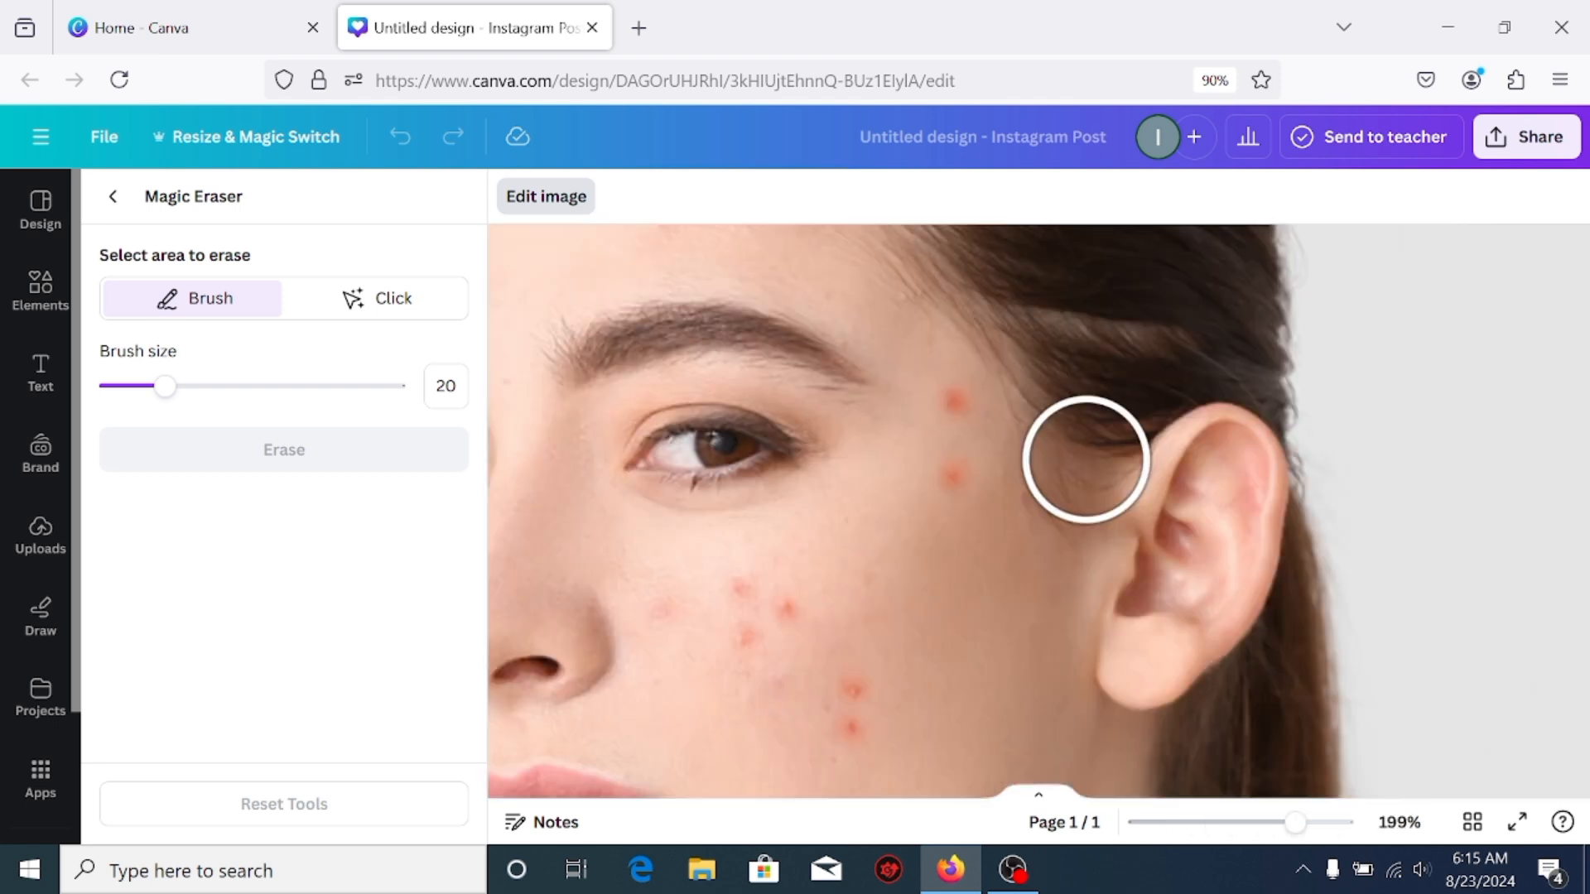
{"action": "mouse_move", "coordinate": [630, 705]}
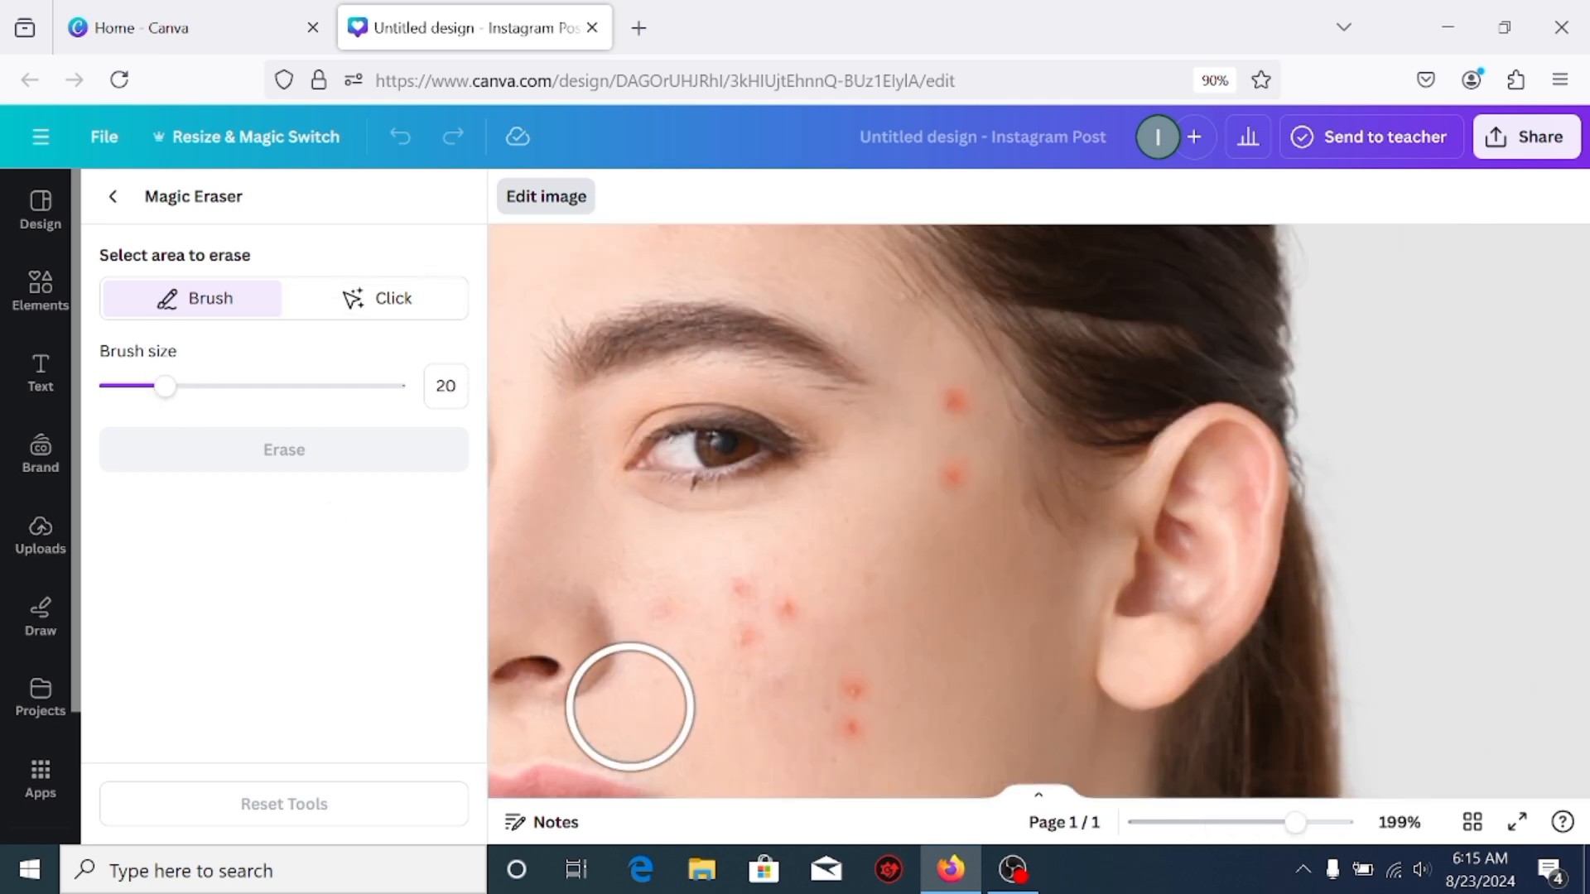
{"action": "left_click_drag", "start_coordinate": [629, 707], "coordinate": [933, 666]}
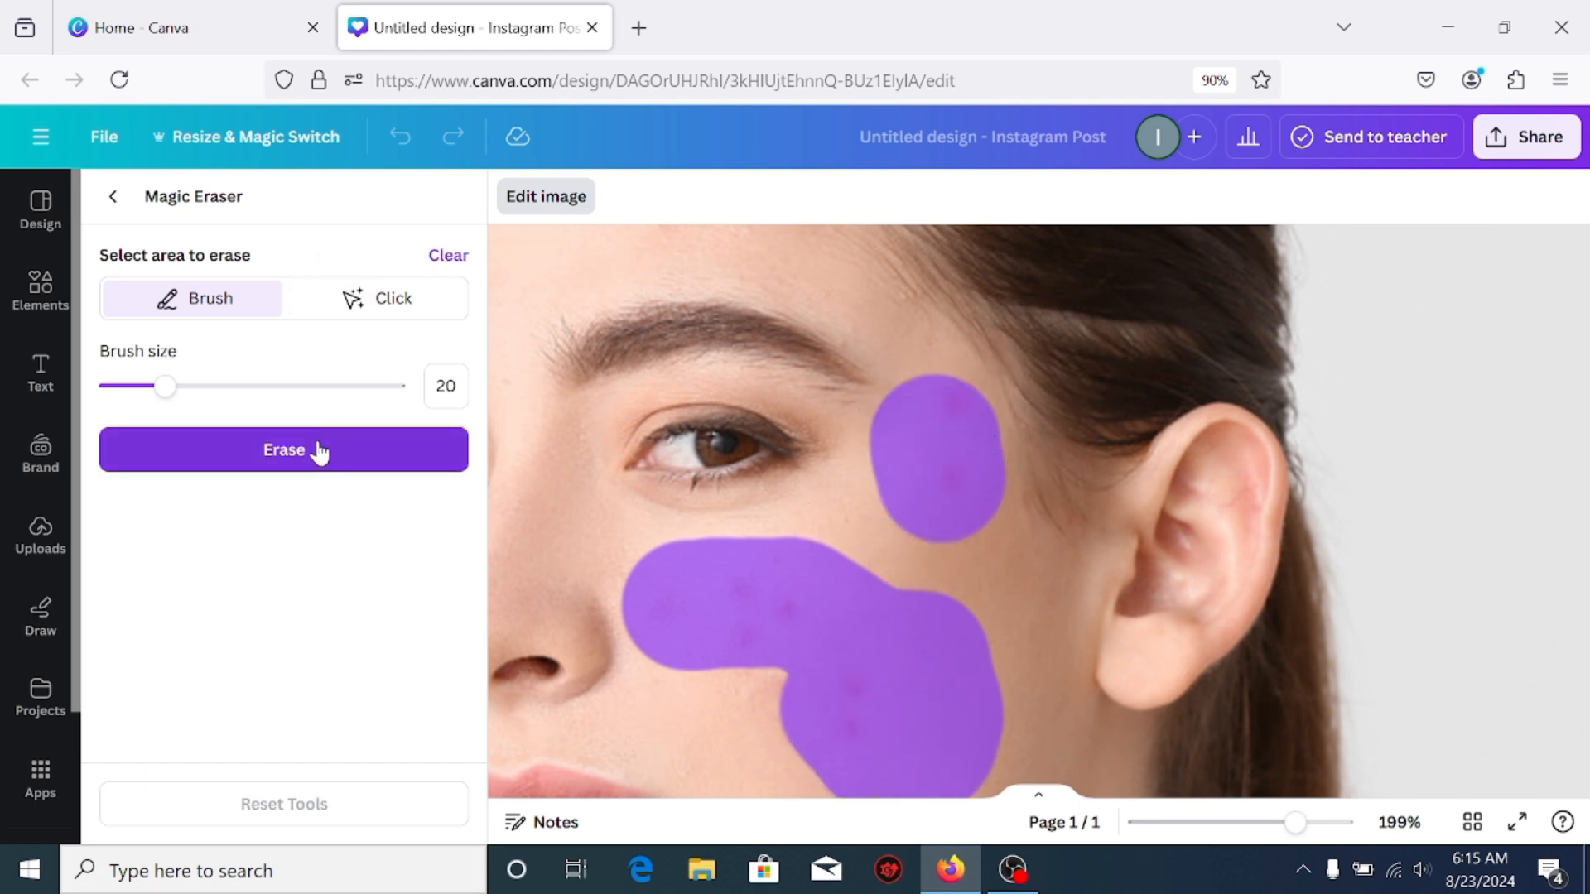
{"action": "left_click", "coordinate": [283, 449]}
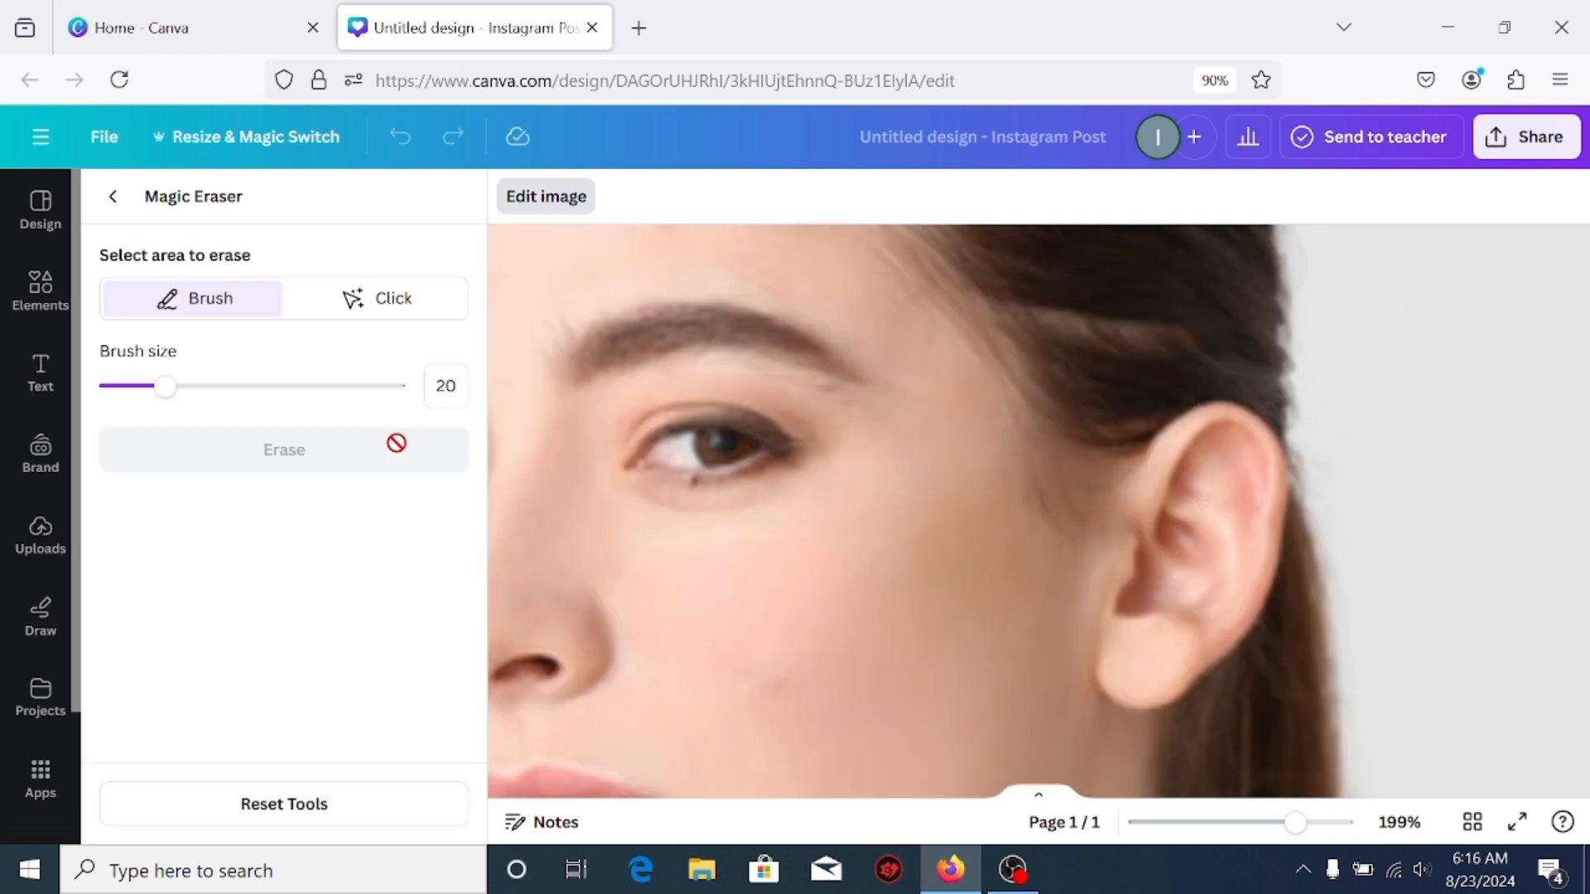
- Shrink the eraser brush, zoom in on the forehead and mark the large acne spot
{"action": "left_click_drag", "start_coordinate": [165, 386], "coordinate": [146, 386]}
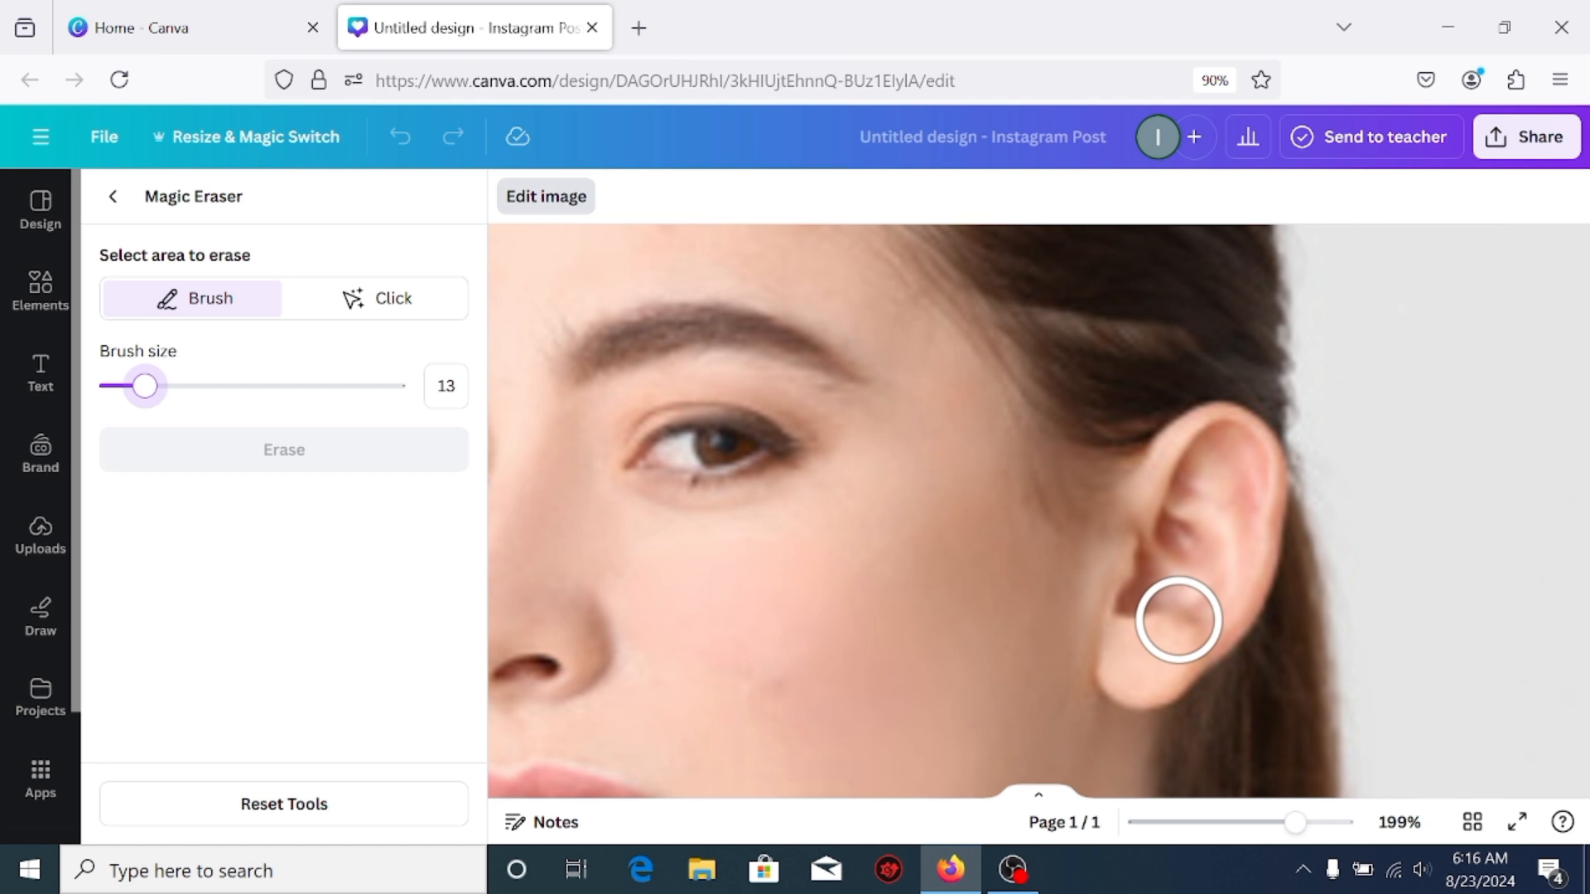
{"action": "left_click_drag", "start_coordinate": [1295, 823], "coordinate": [1304, 823]}
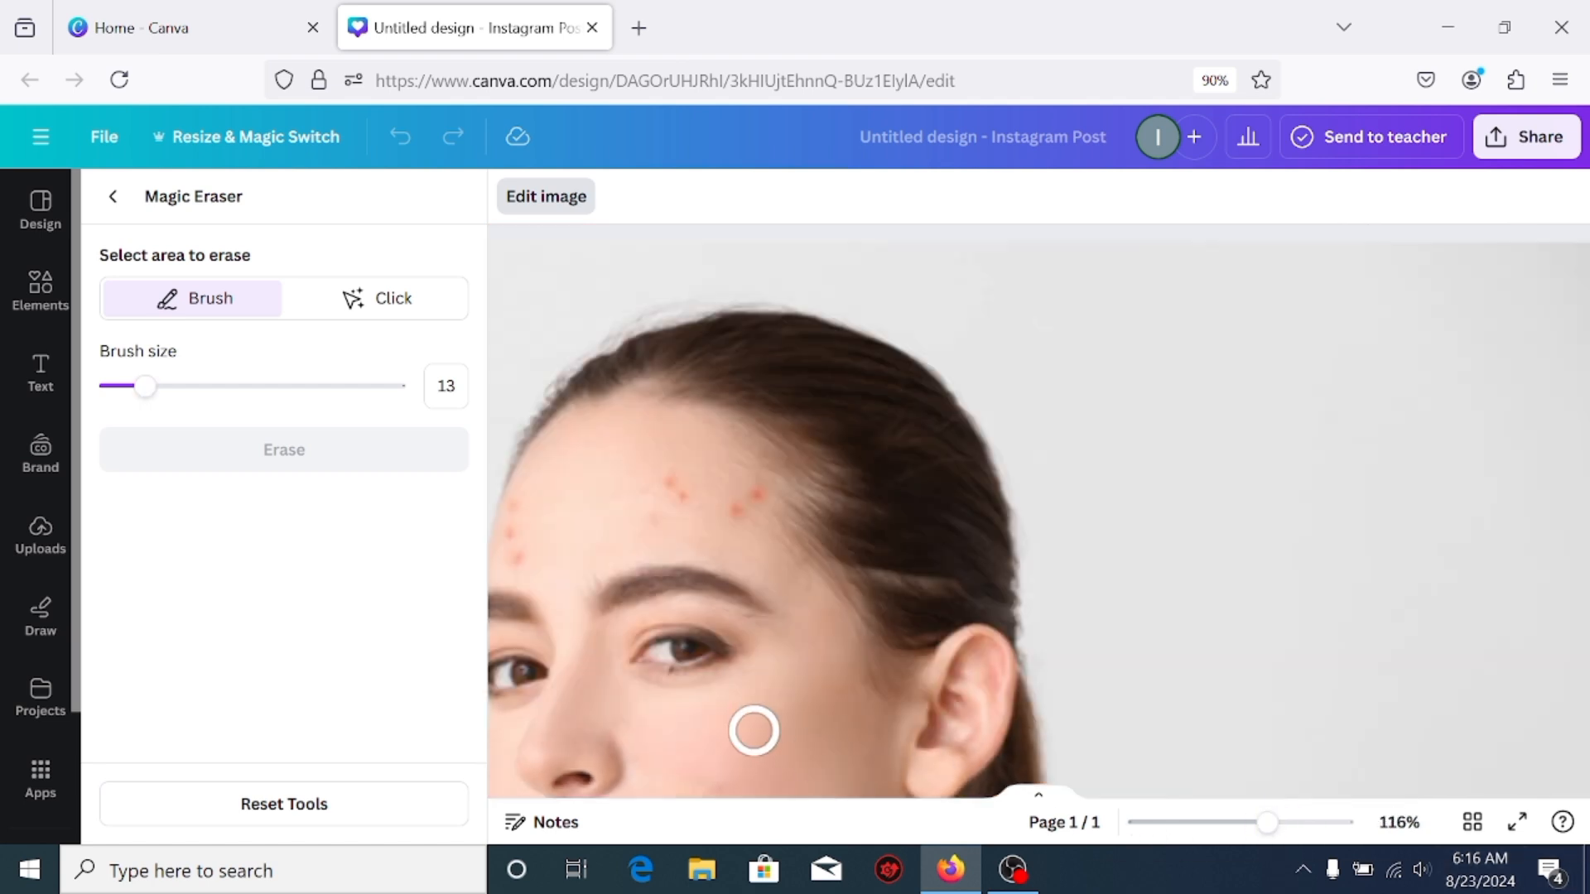
{"action": "left_click_drag", "start_coordinate": [1268, 823], "coordinate": [1298, 823]}
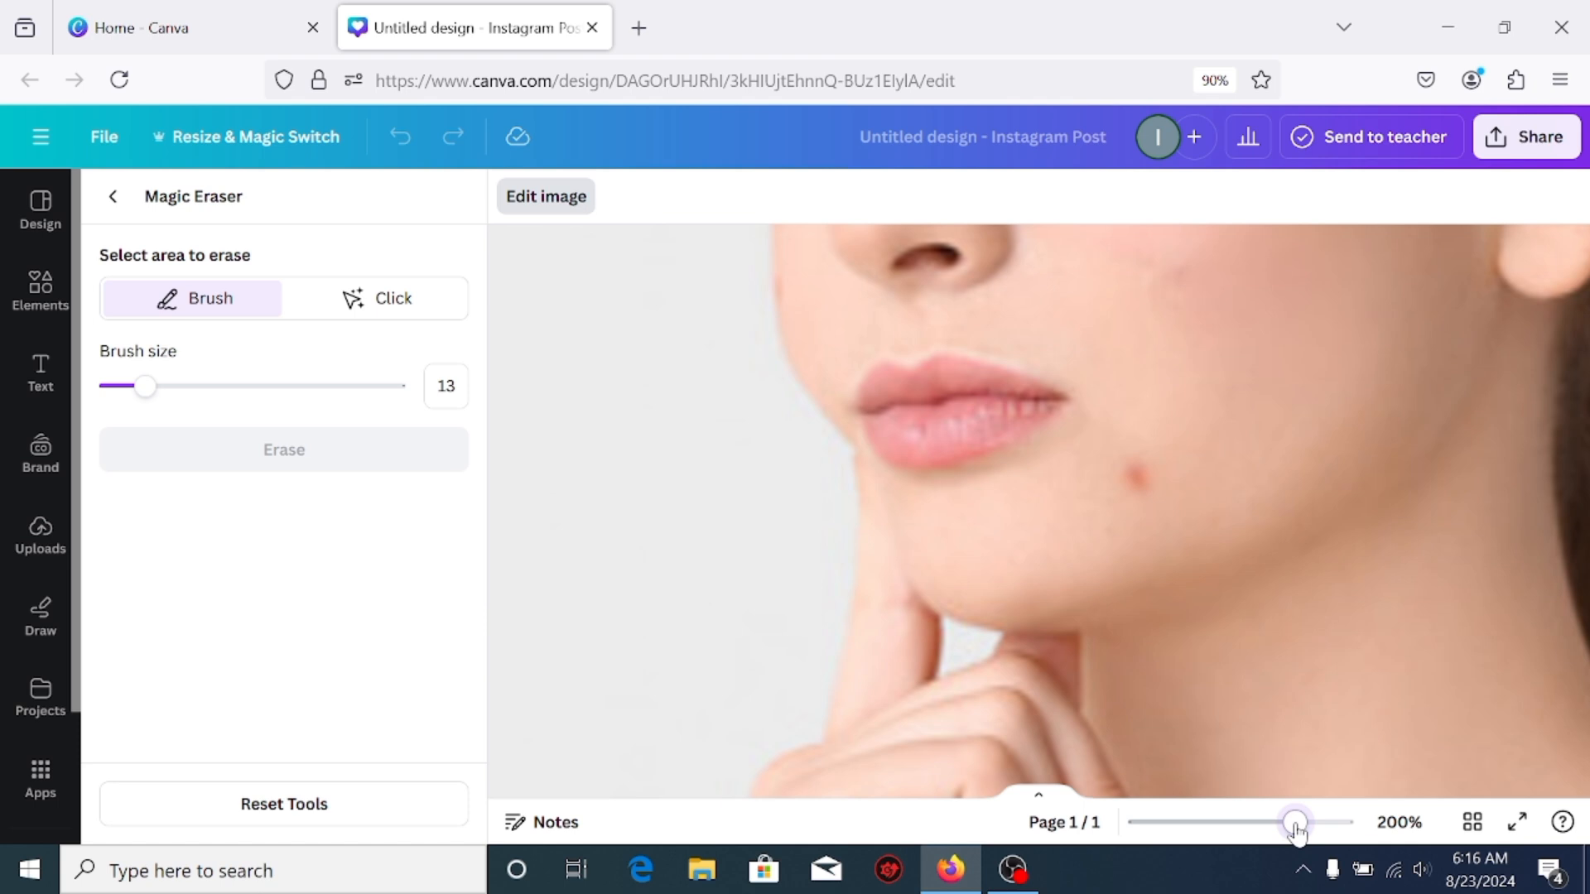
{"action": "left_click", "coordinate": [283, 448]}
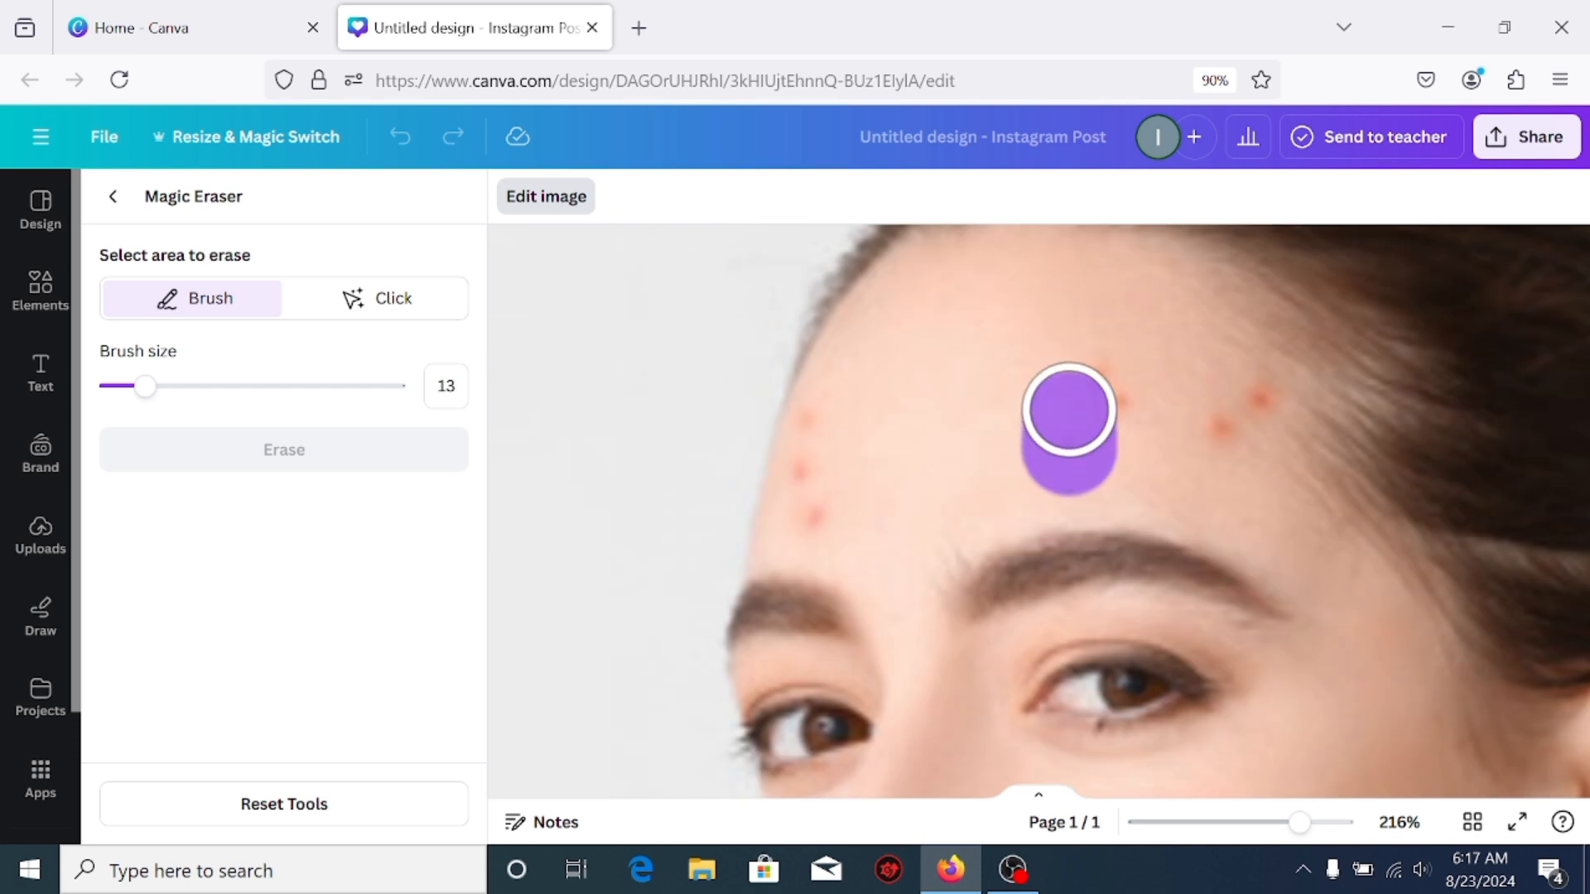
{"action": "left_click_drag", "start_coordinate": [1068, 426], "coordinate": [822, 507]}
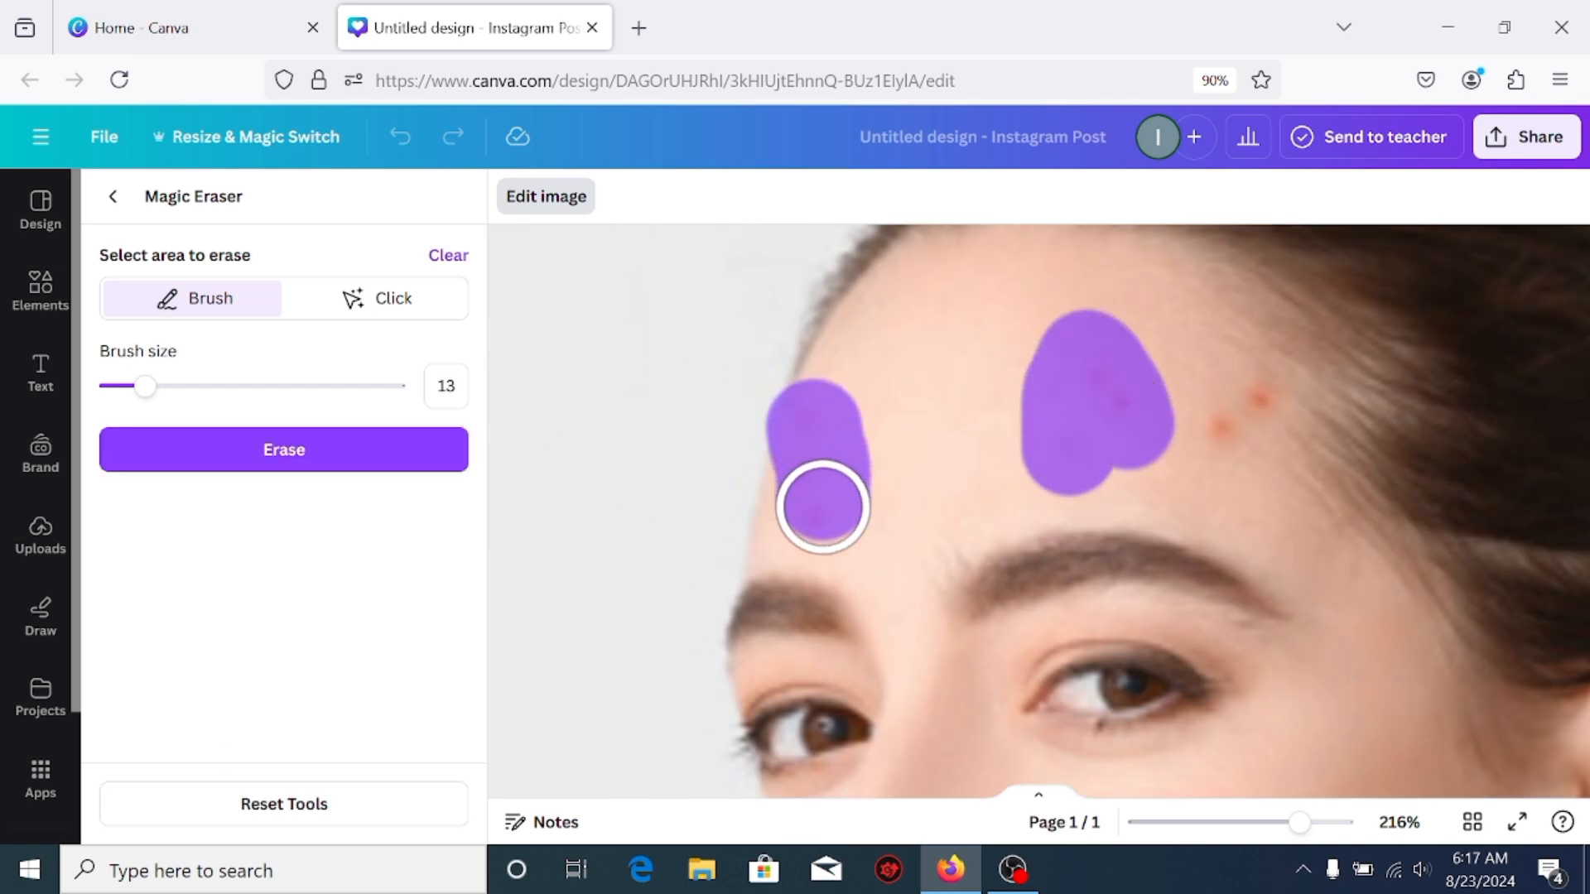
- Lower the brush size to about 4, mark the small hairline spots and erase all marked spots
{"action": "left_click_drag", "start_coordinate": [146, 386], "coordinate": [119, 386]}
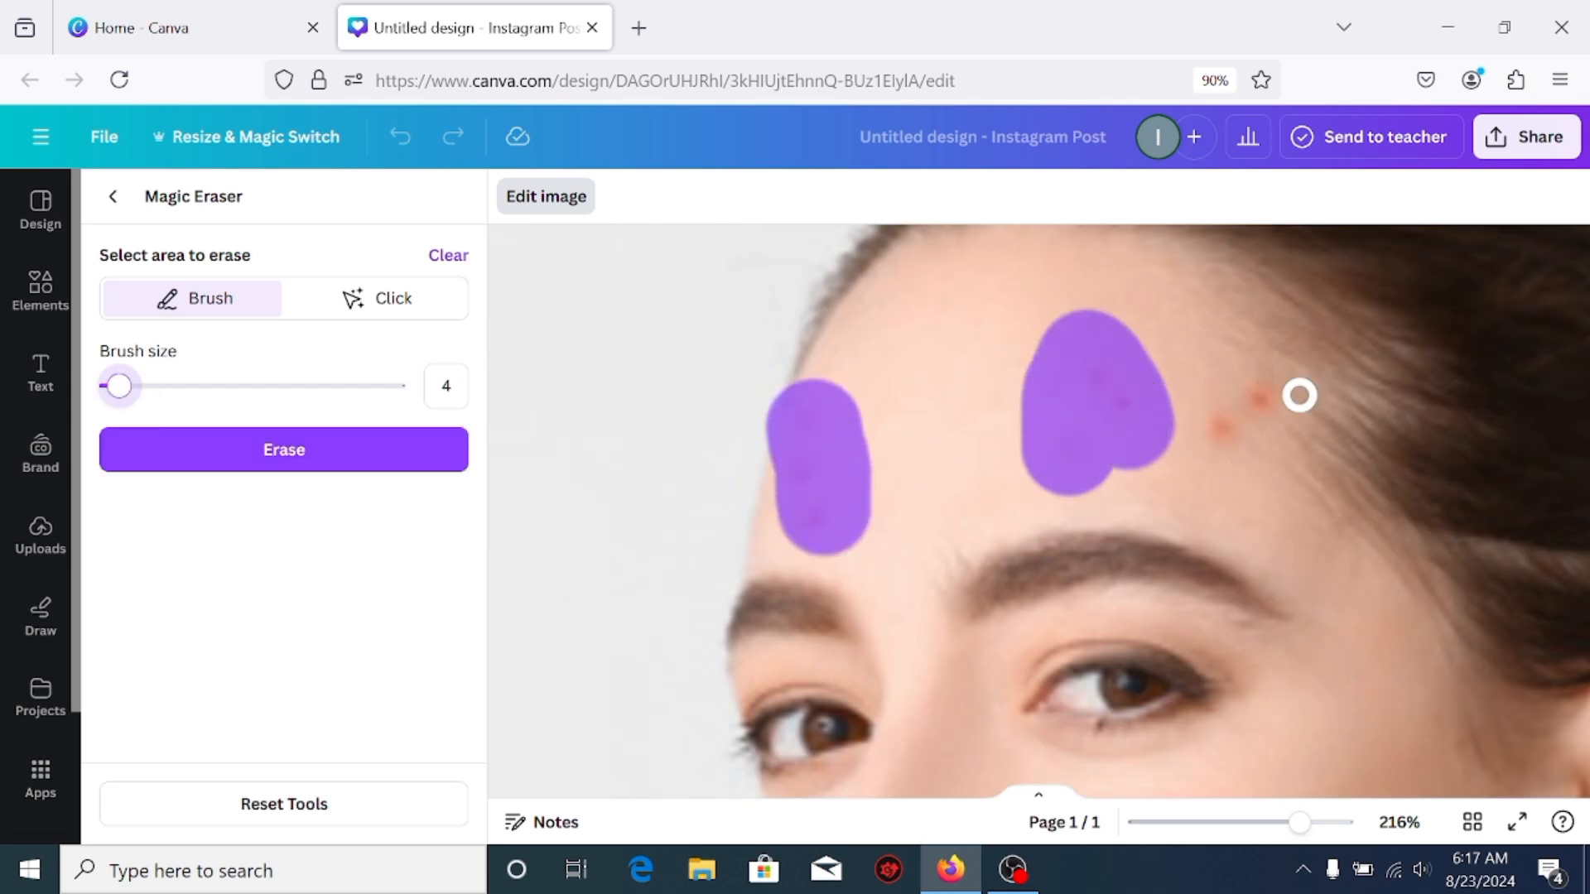
{"action": "left_click_drag", "start_coordinate": [1298, 396], "coordinate": [1285, 382]}
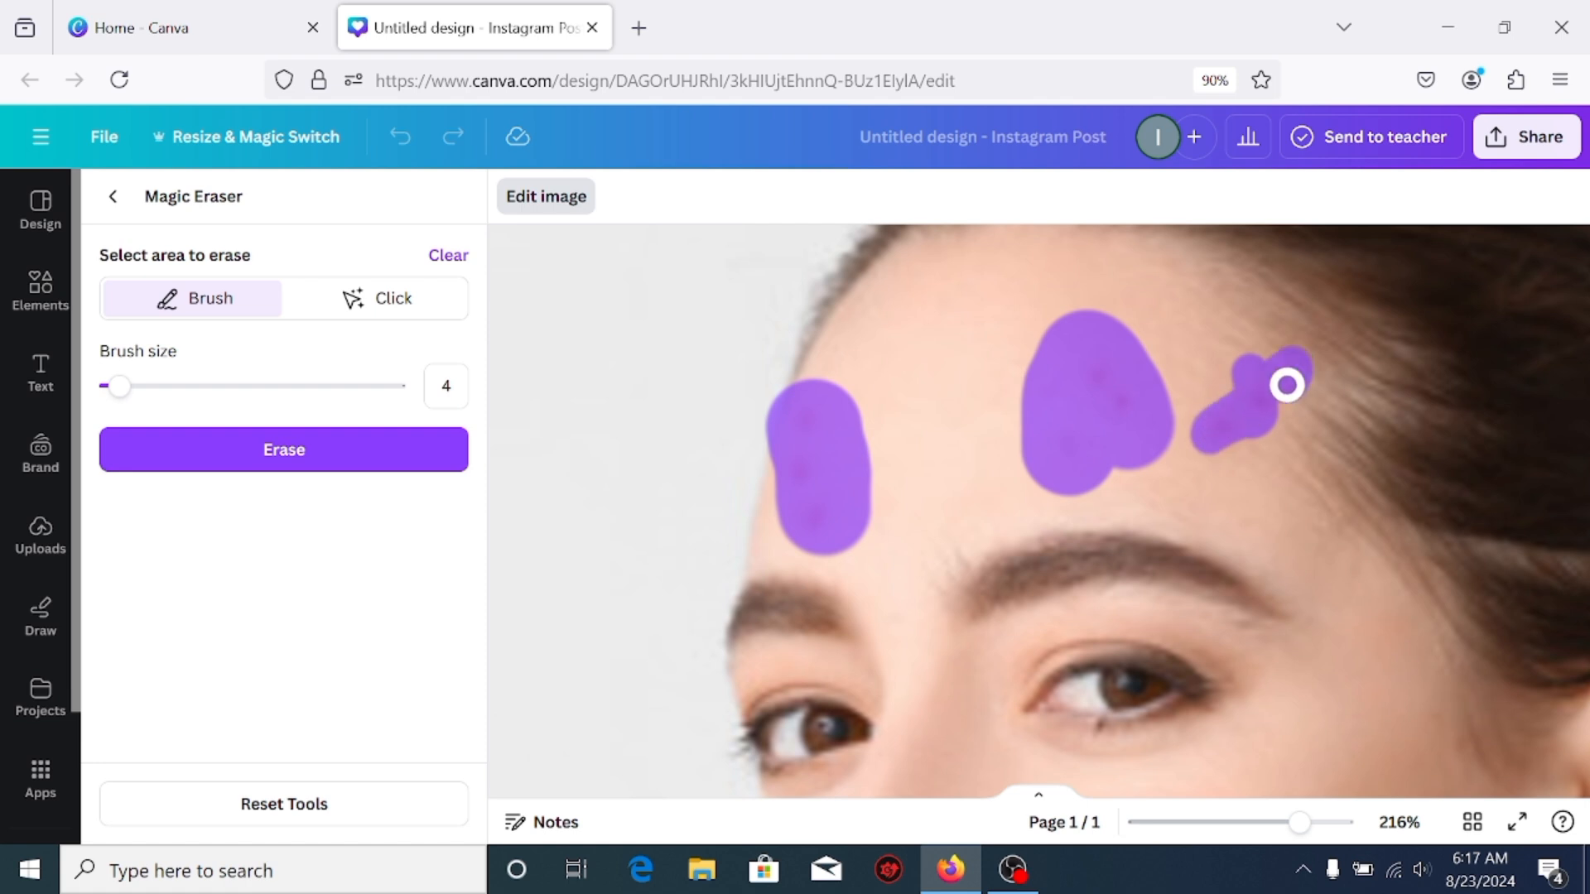
{"action": "left_click", "coordinate": [283, 449]}
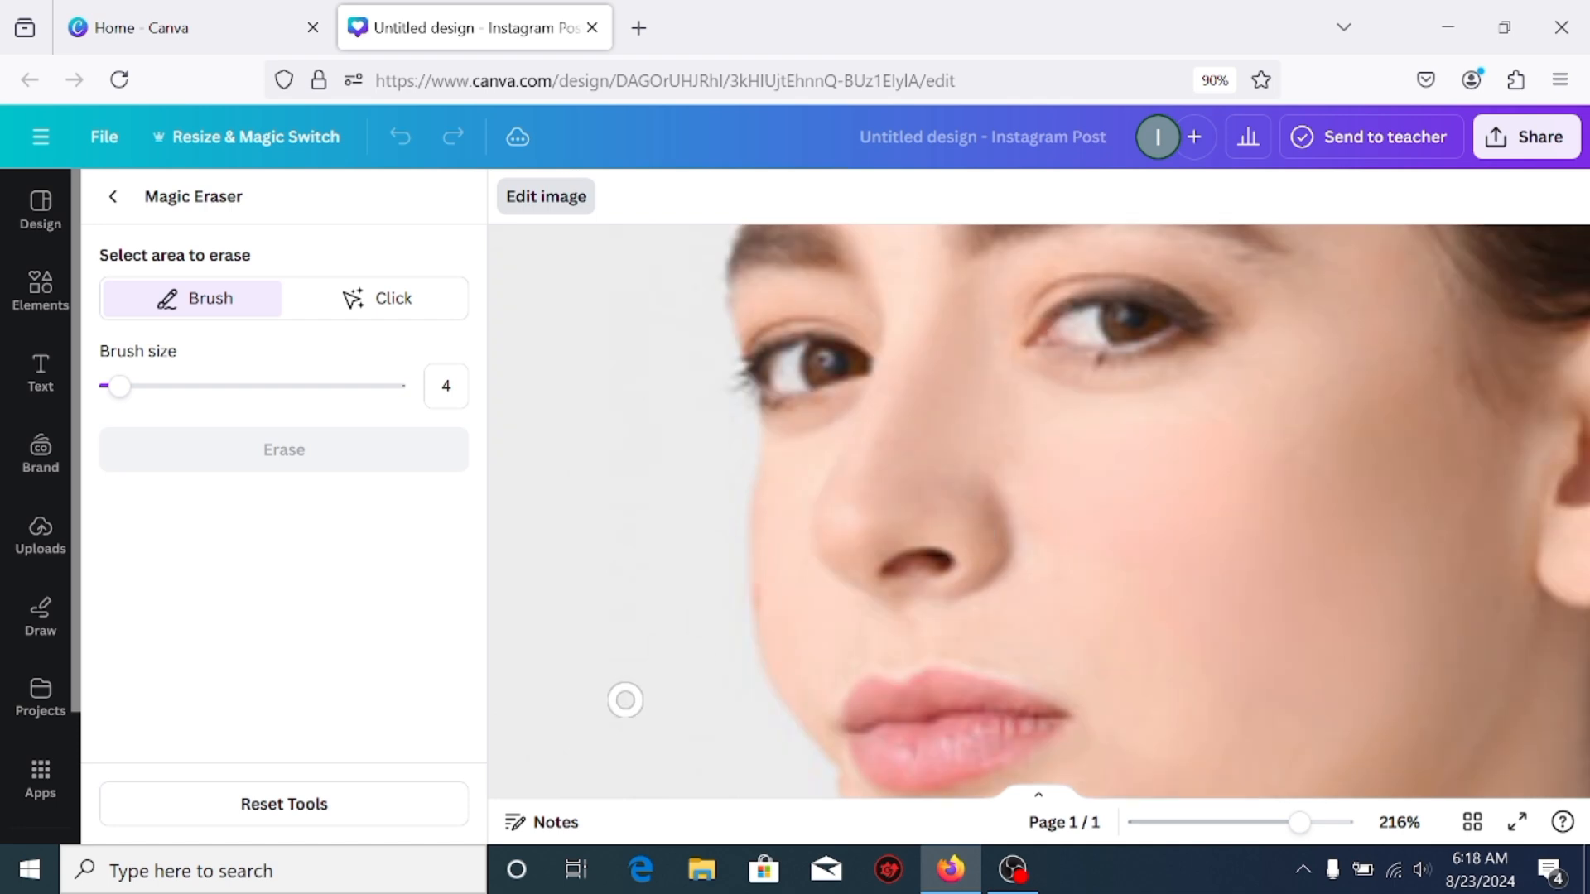
- Brush the lower-cheek blemish, clear that stroke, then zoom out to about 34% for the whole post
{"action": "left_click_drag", "start_coordinate": [760, 507], "coordinate": [760, 669]}
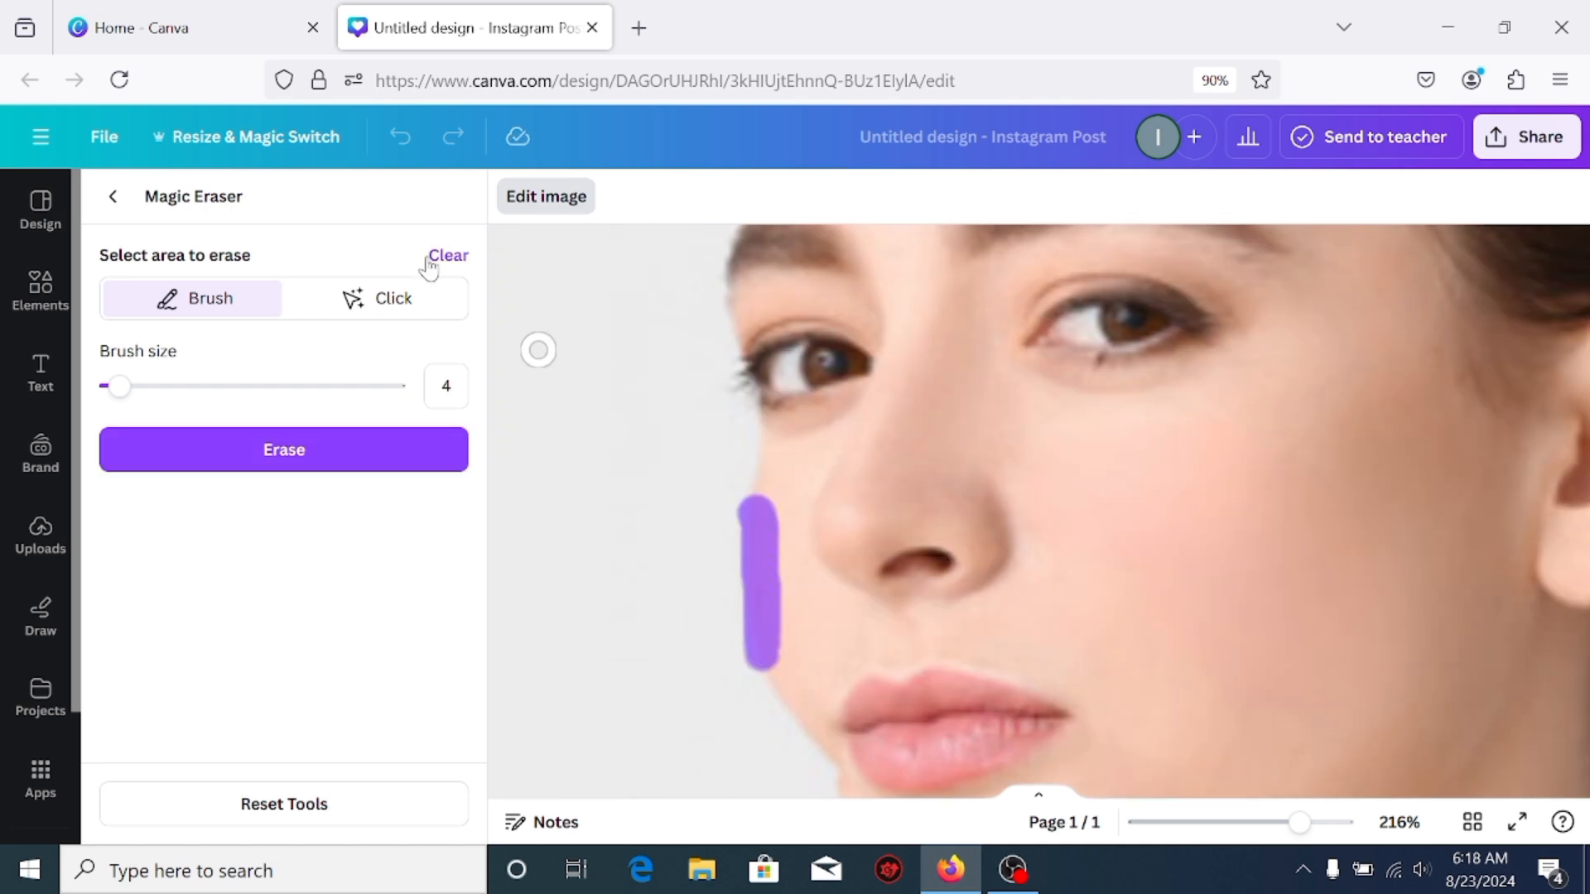
{"action": "left_click", "coordinate": [283, 449]}
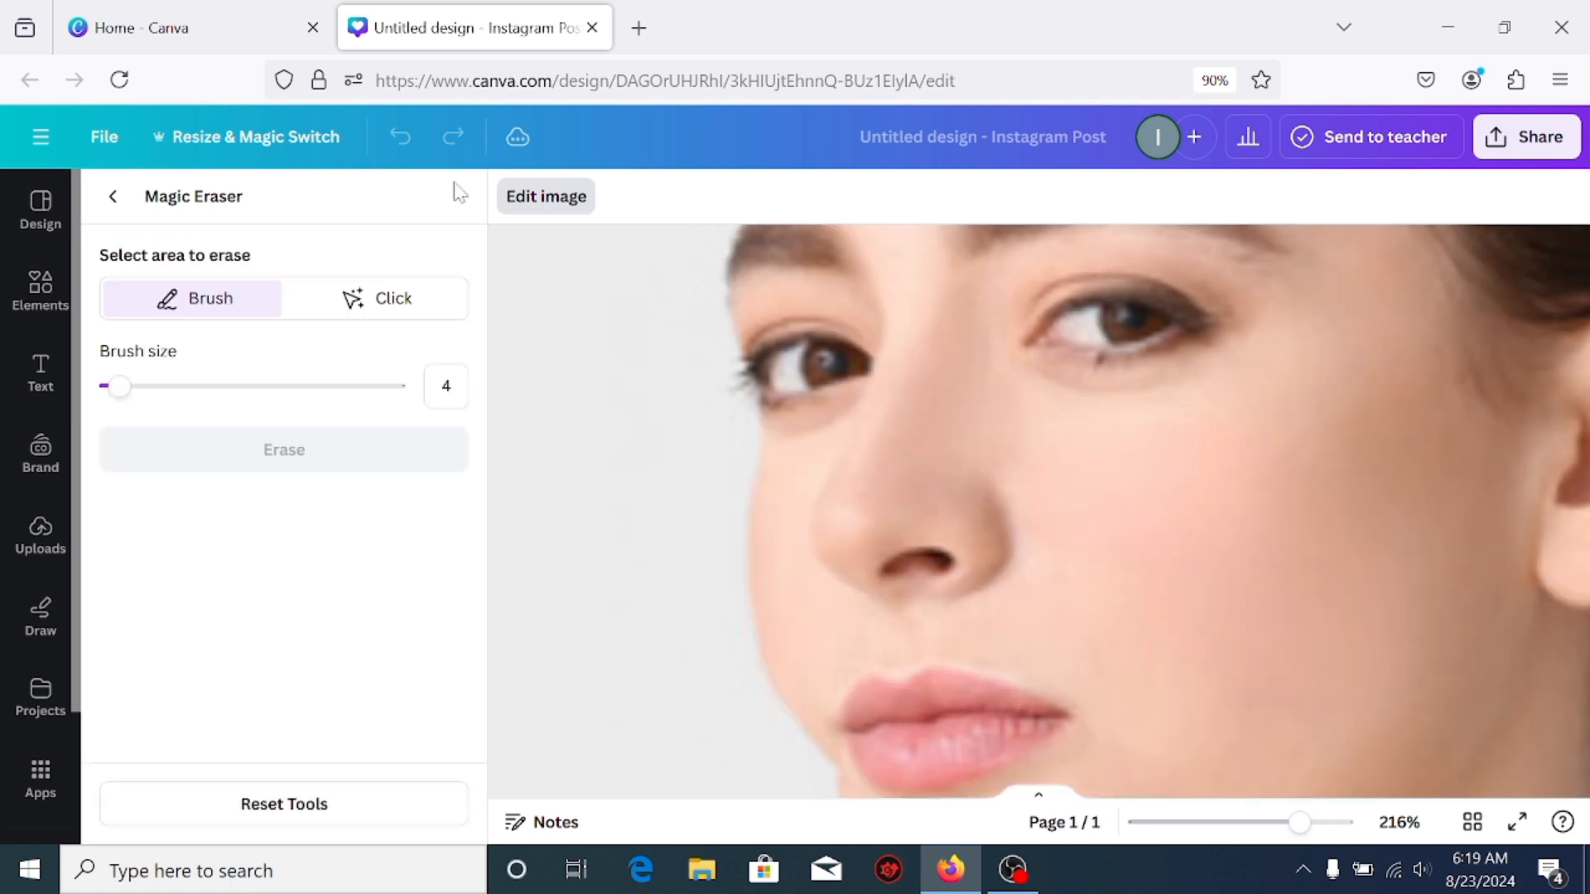
{"action": "left_click_drag", "start_coordinate": [1296, 823], "coordinate": [1303, 823]}
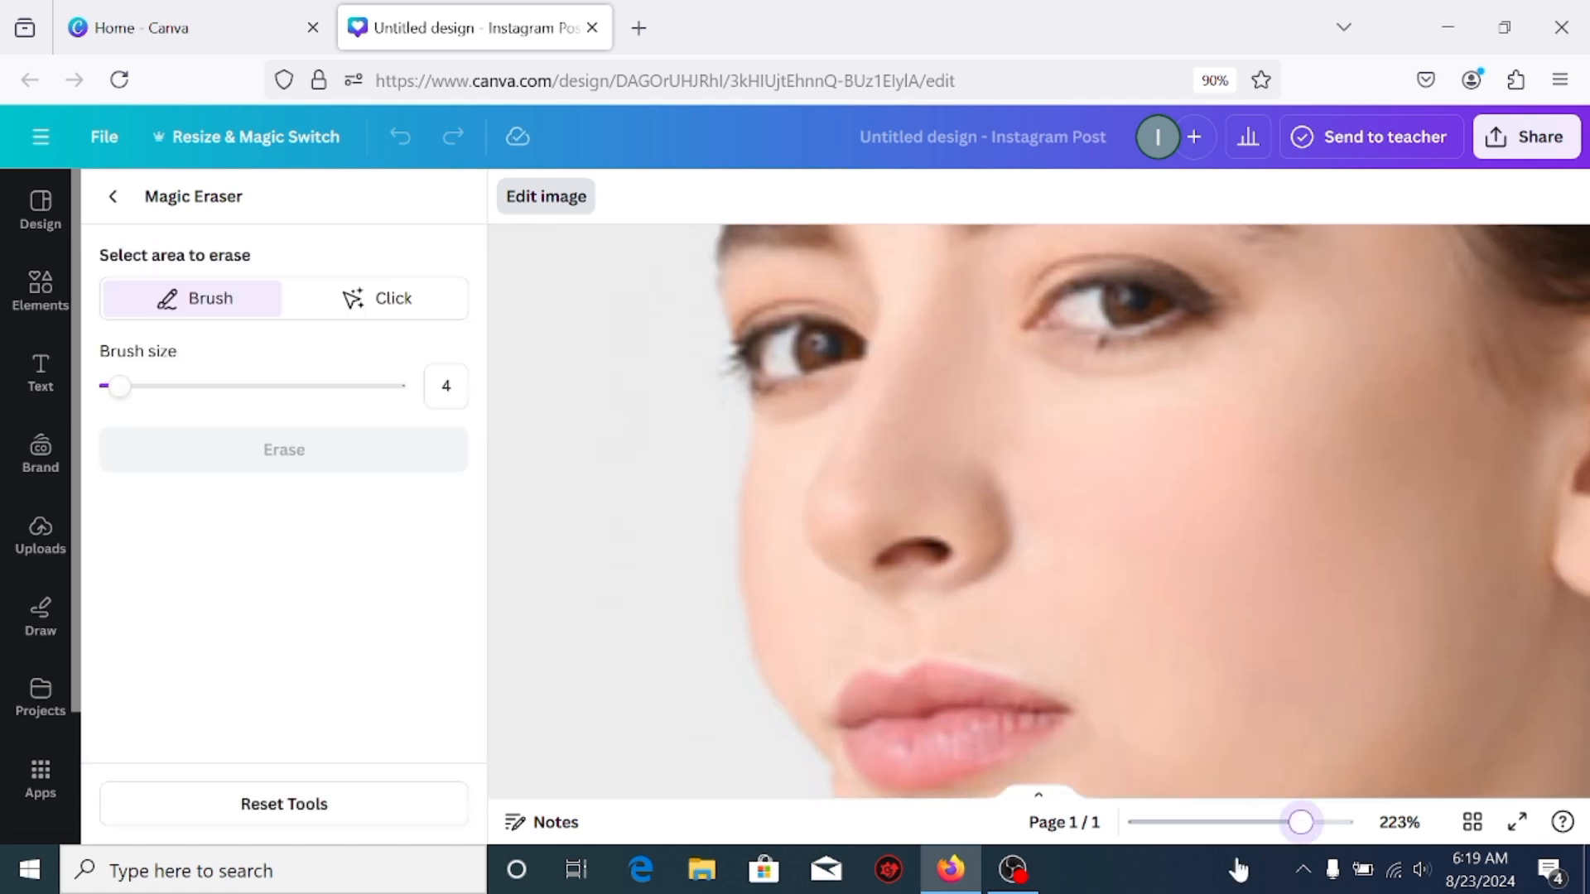
{"action": "left_click_drag", "start_coordinate": [1301, 823], "coordinate": [1227, 823]}
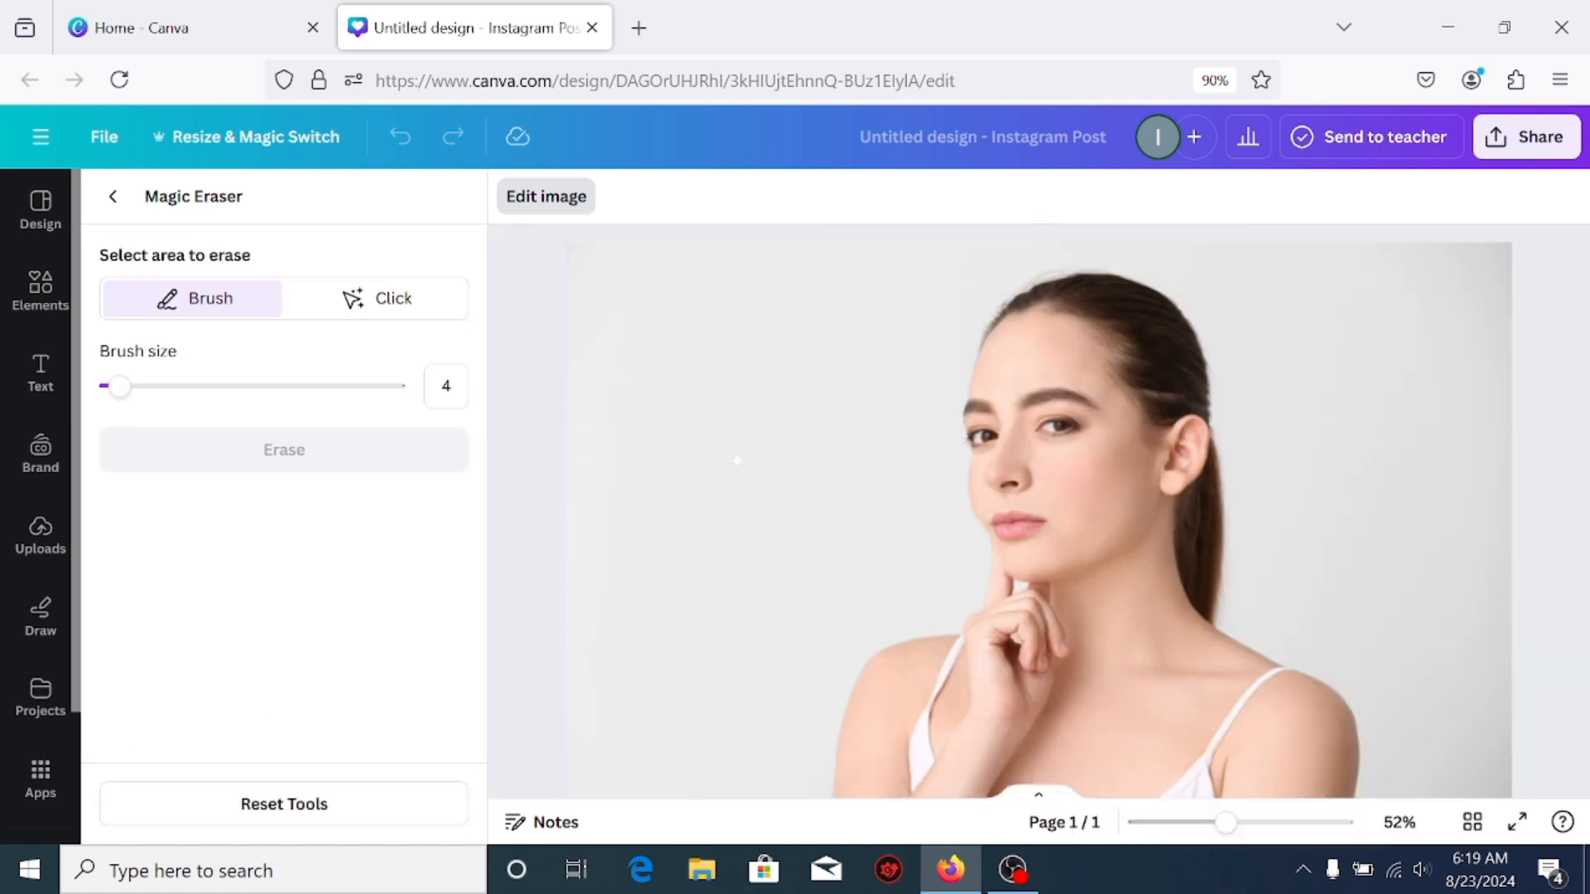
{"action": "left_click_drag", "start_coordinate": [1227, 823], "coordinate": [1191, 823]}
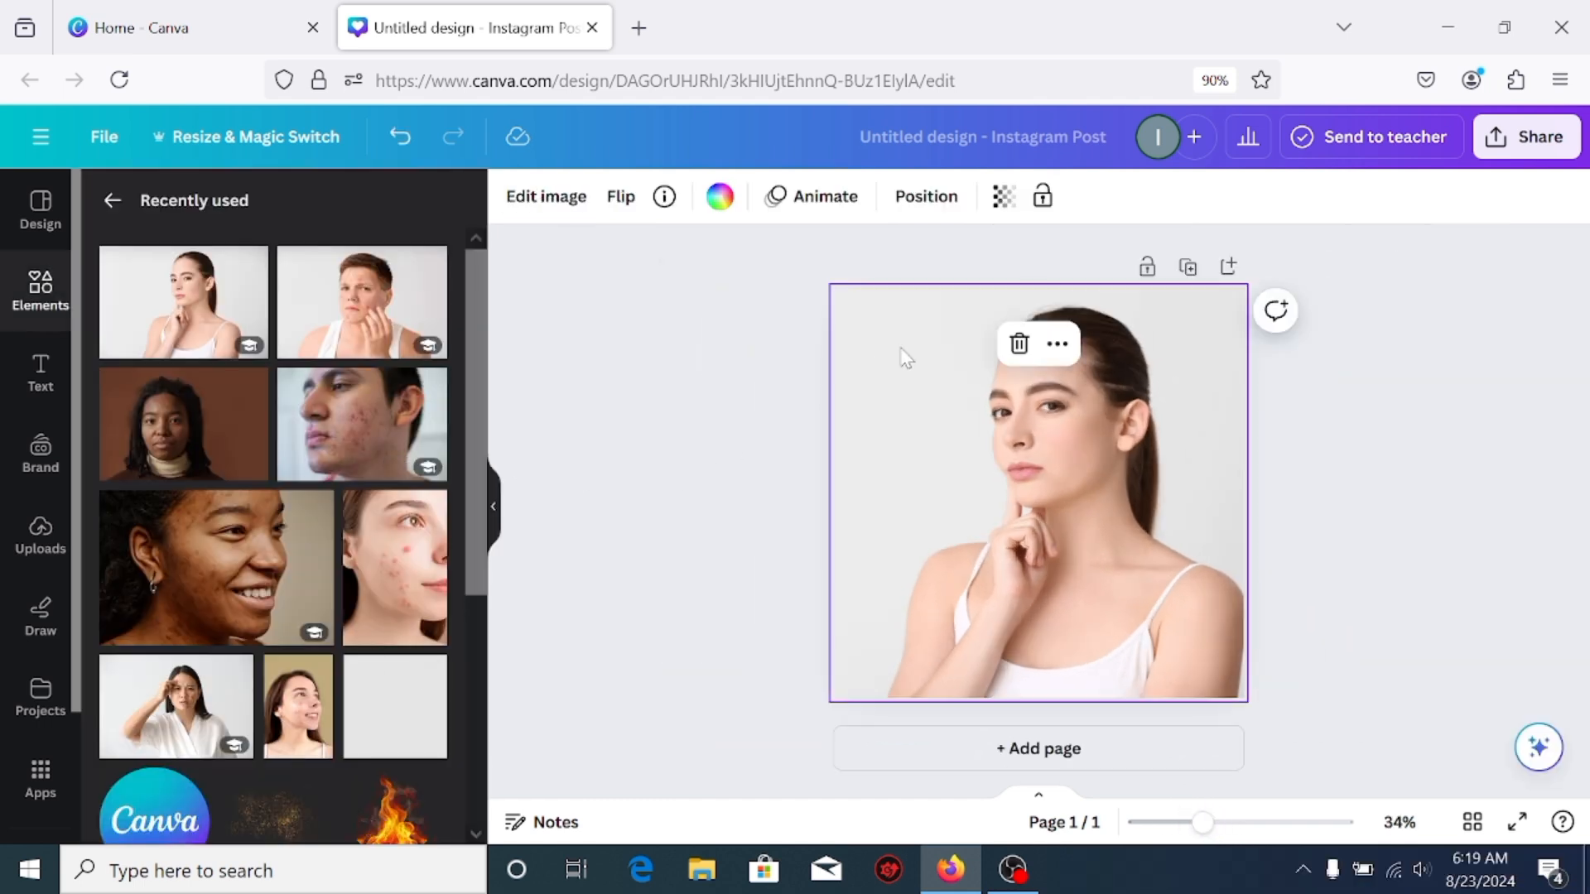
{"action": "mouse_move", "coordinate": [545, 197]}
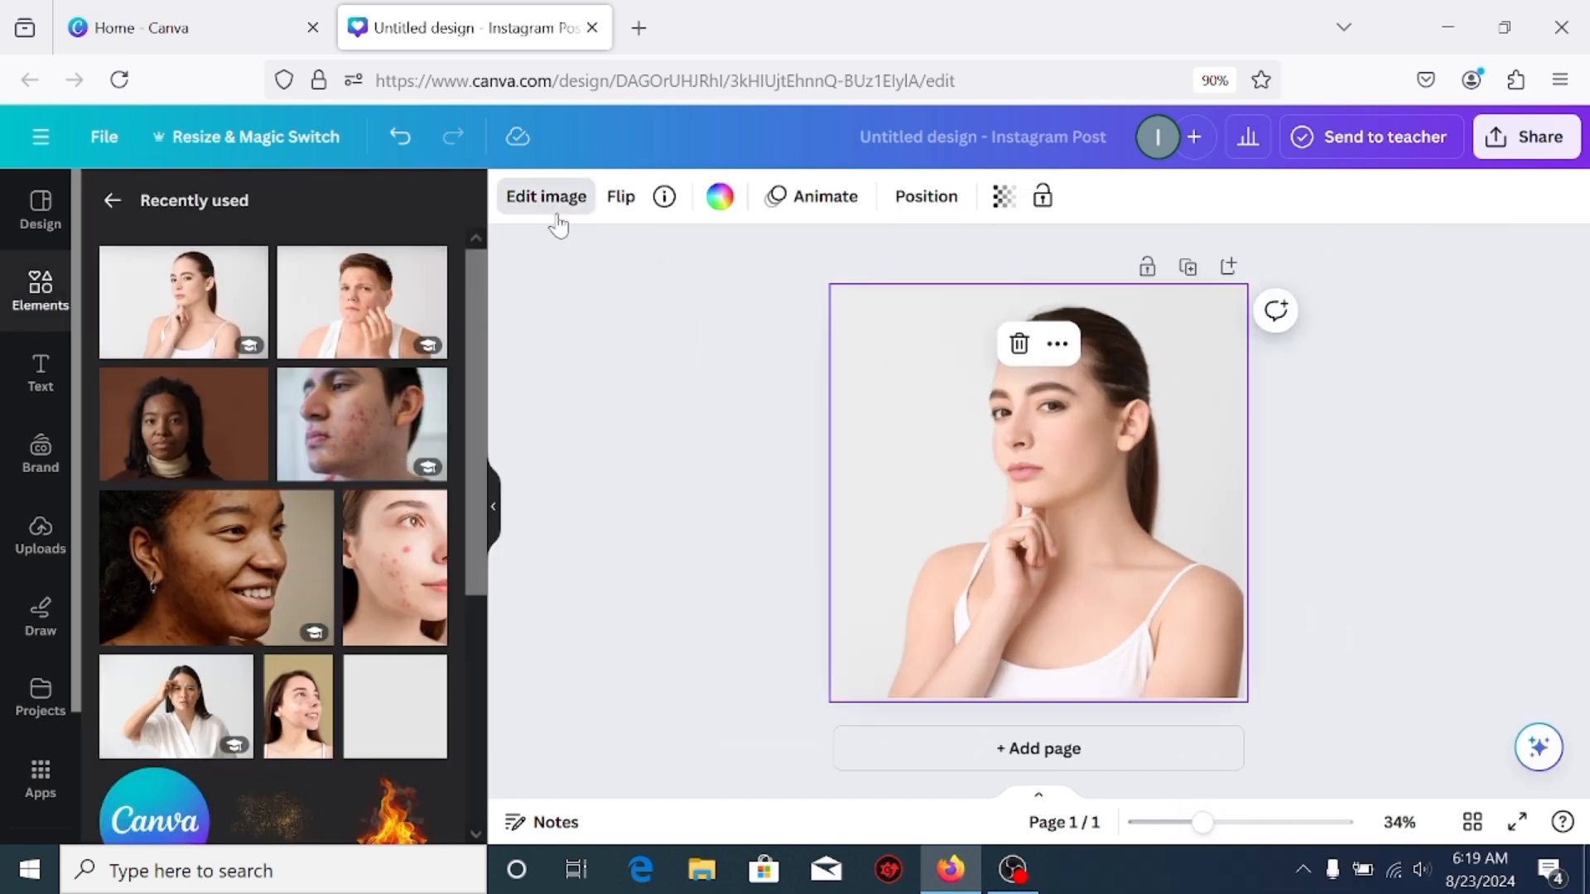
- Apply the Face Retouch effect and raise the Smooth skin slider
{"action": "left_click", "coordinate": [545, 196]}
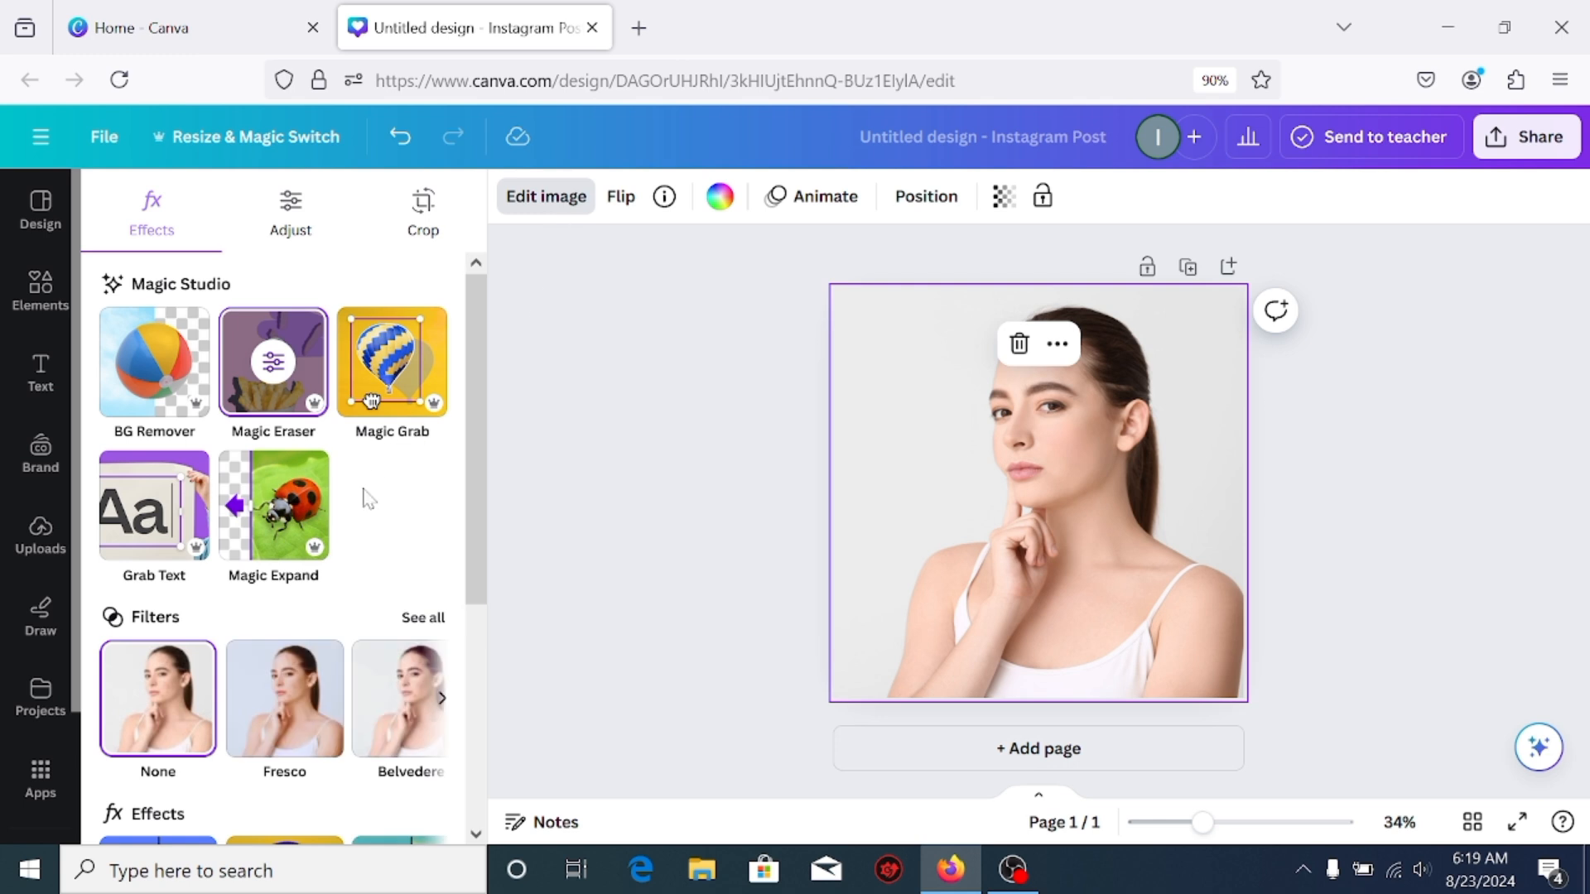
{"action": "scroll", "scroll_direction": "down", "scroll_amount": 3}
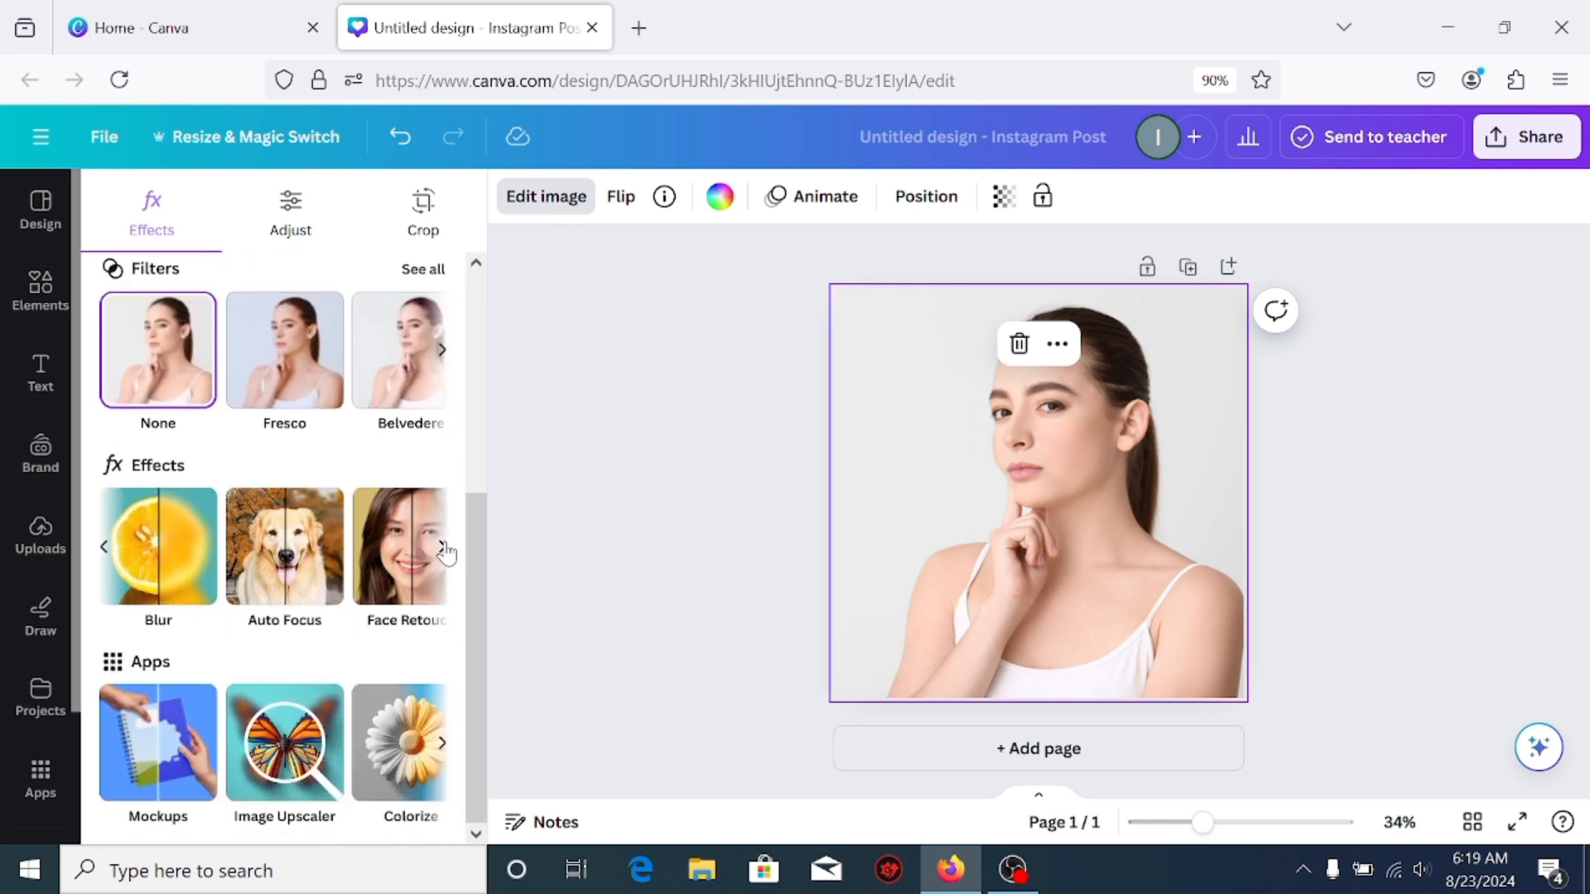
{"action": "left_click", "coordinate": [401, 548]}
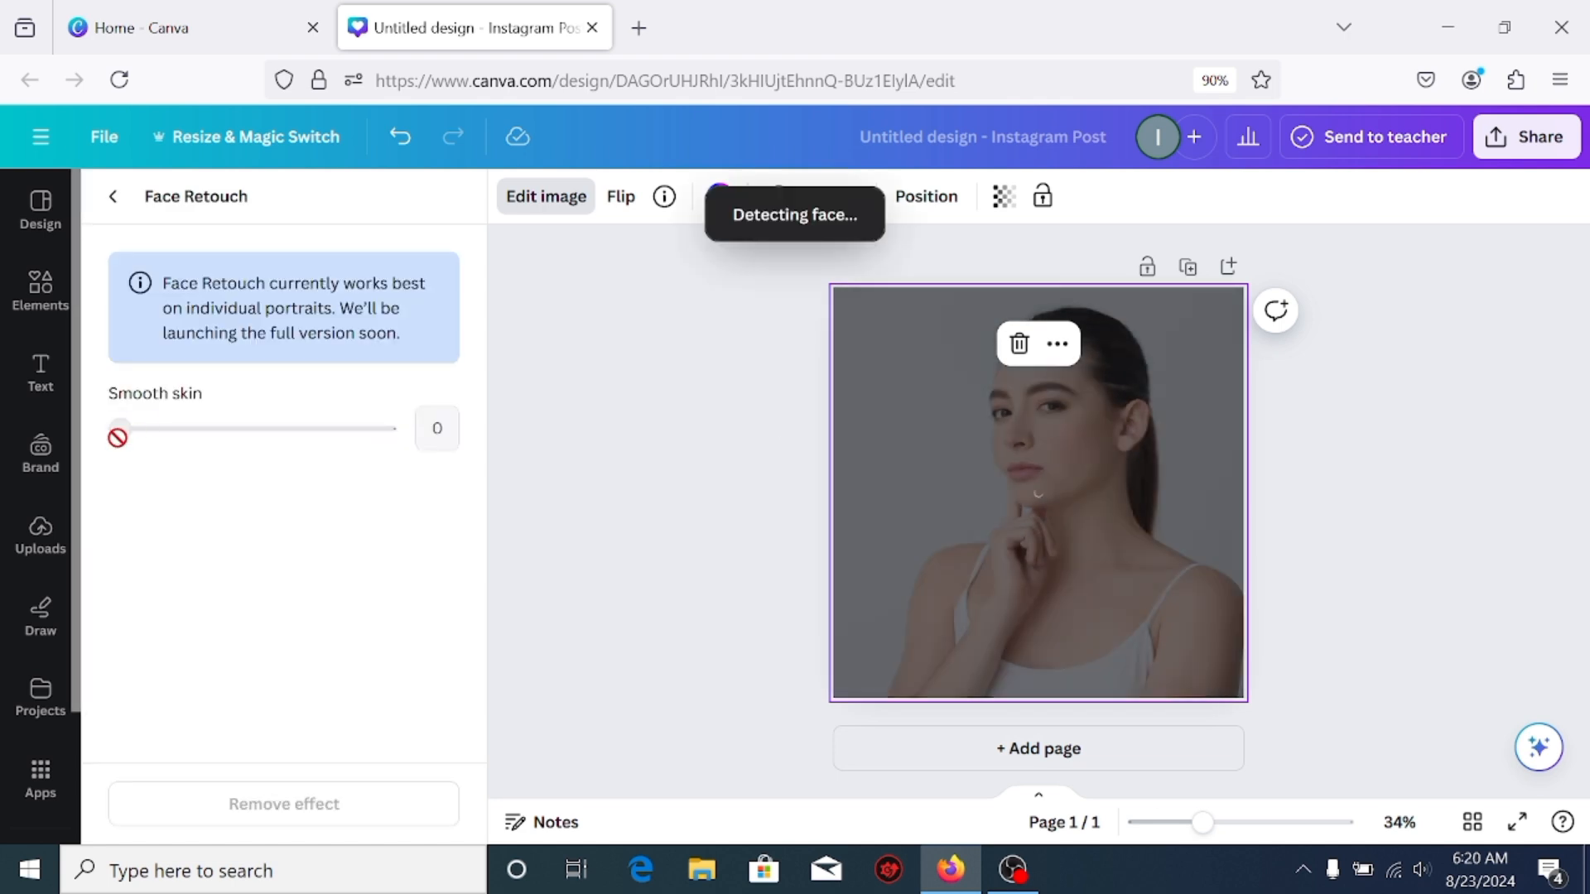
{"action": "left_click_drag", "start_coordinate": [117, 428], "coordinate": [263, 427]}
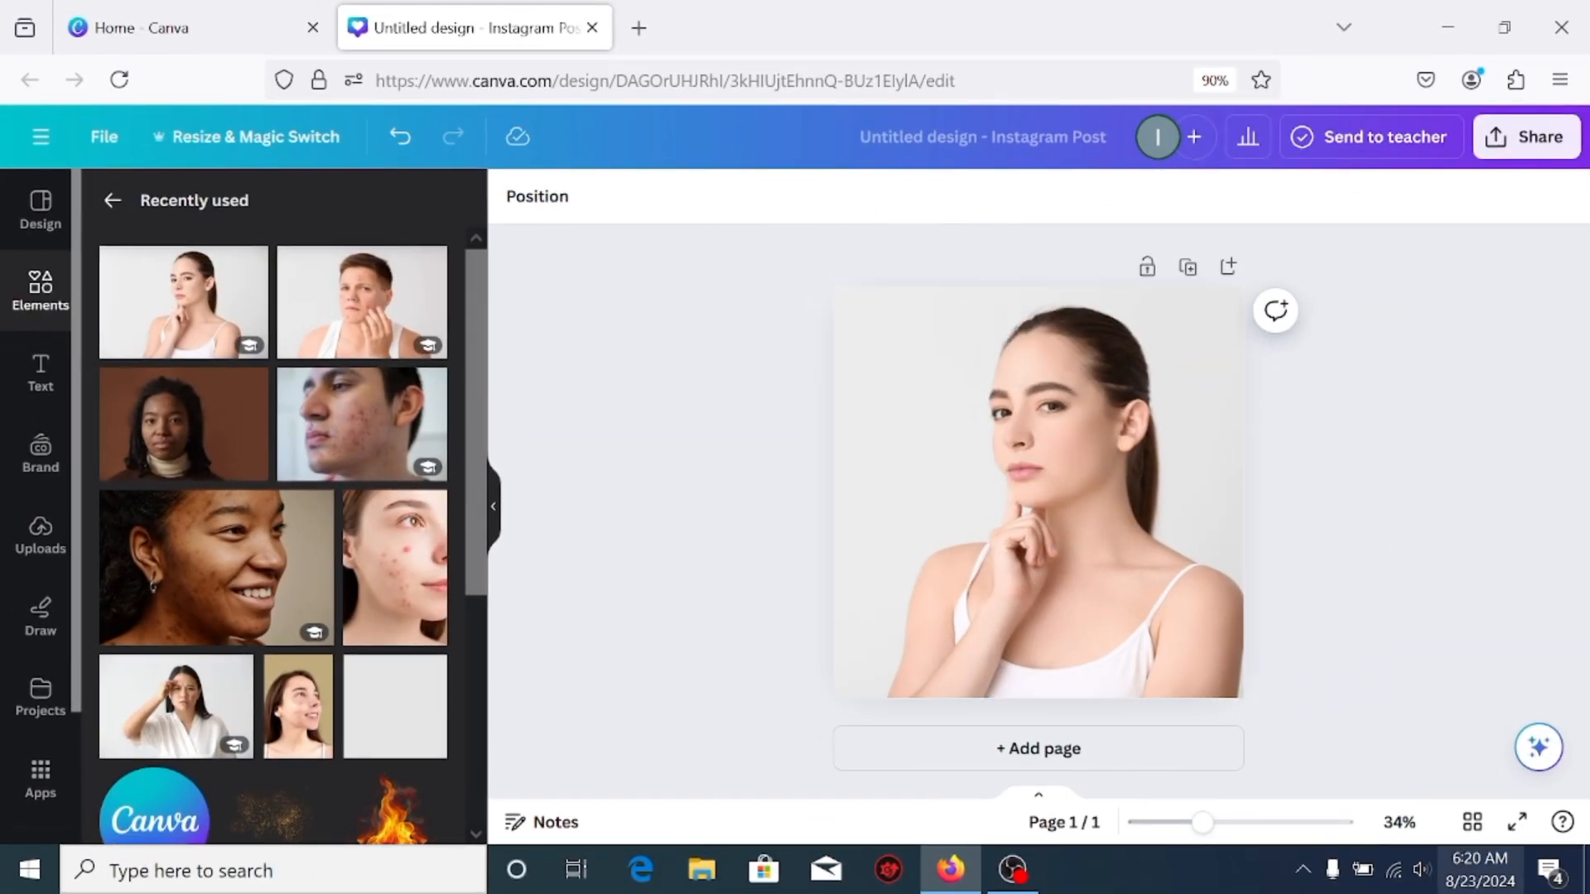
- Zoom in to inspect the smoothed skin, then back out to about 32%
{"action": "left_click_drag", "start_coordinate": [1199, 822], "coordinate": [1204, 822]}
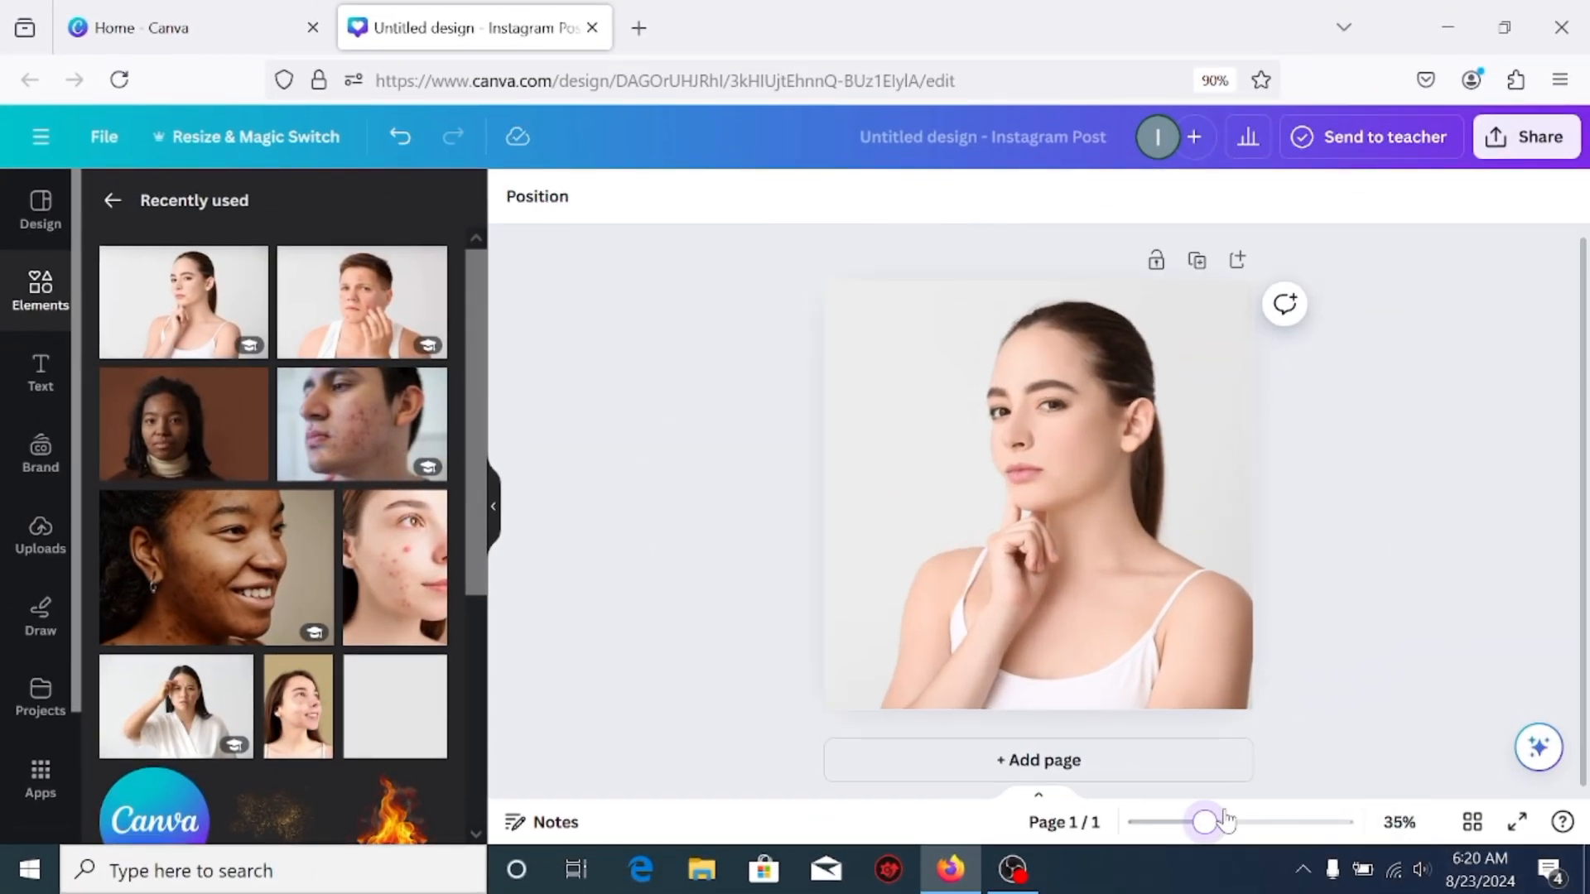
{"action": "left_click_drag", "start_coordinate": [1204, 823], "coordinate": [1225, 823]}
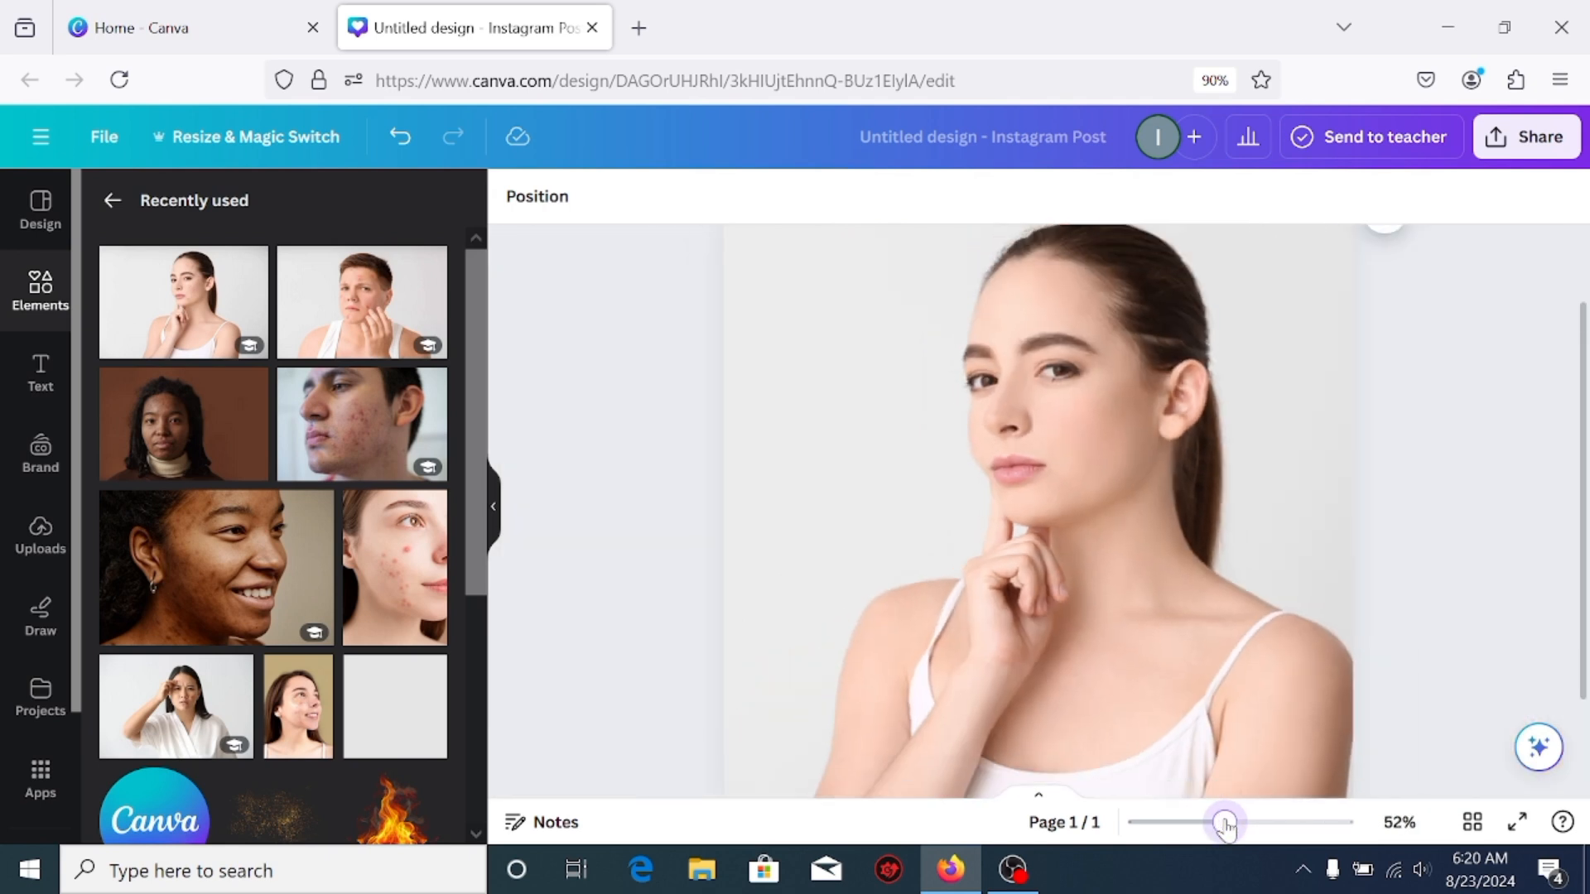
{"action": "left_click_drag", "start_coordinate": [1224, 823], "coordinate": [1199, 823]}
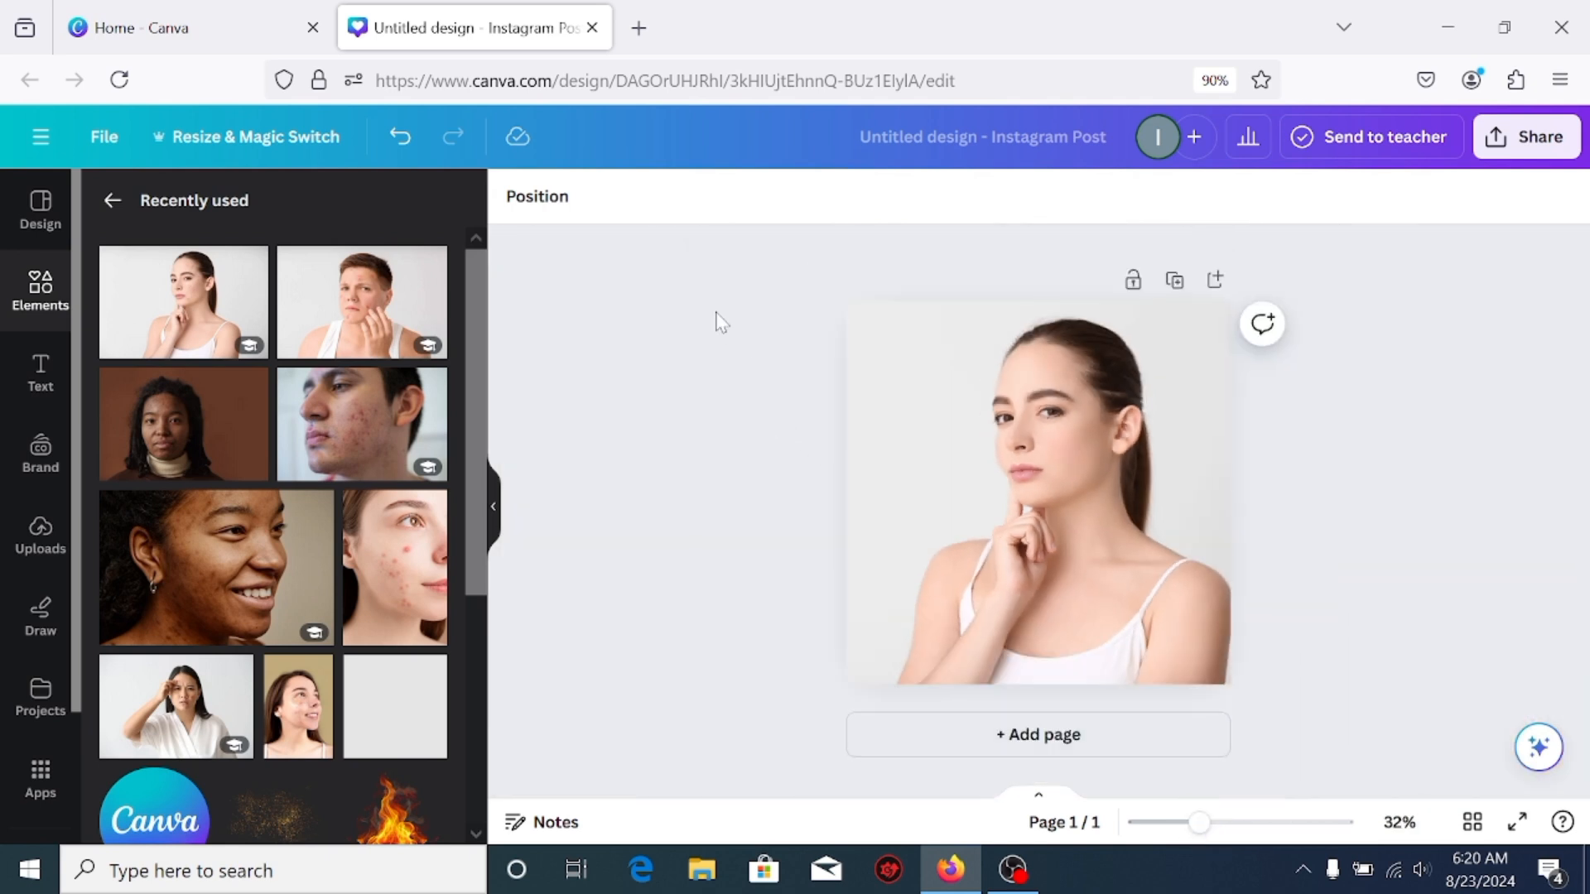